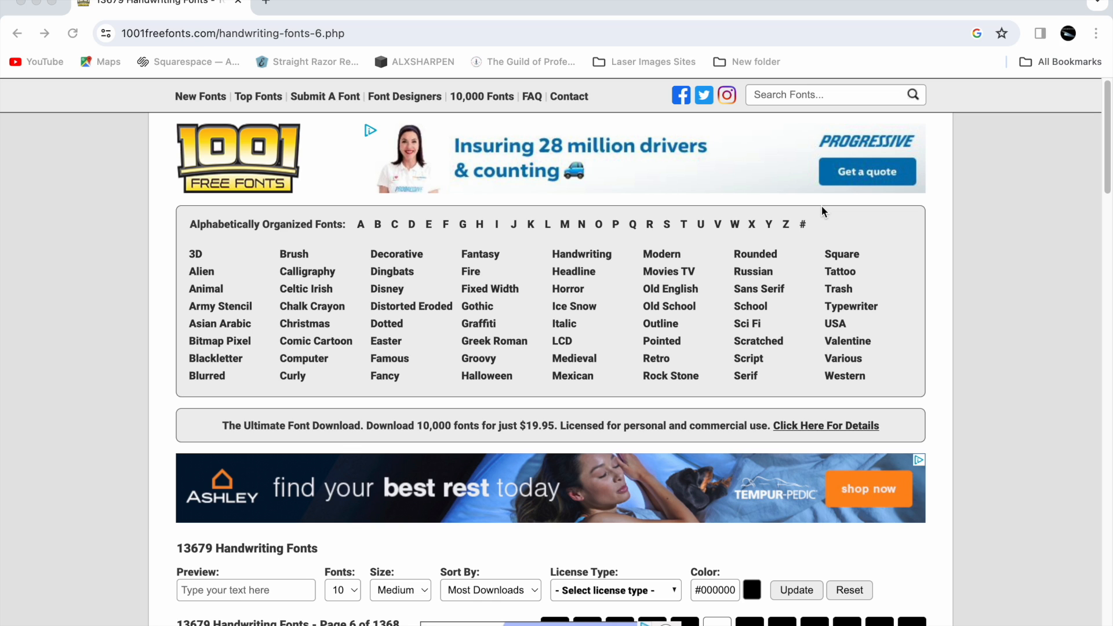
mouse_move(705, 263)
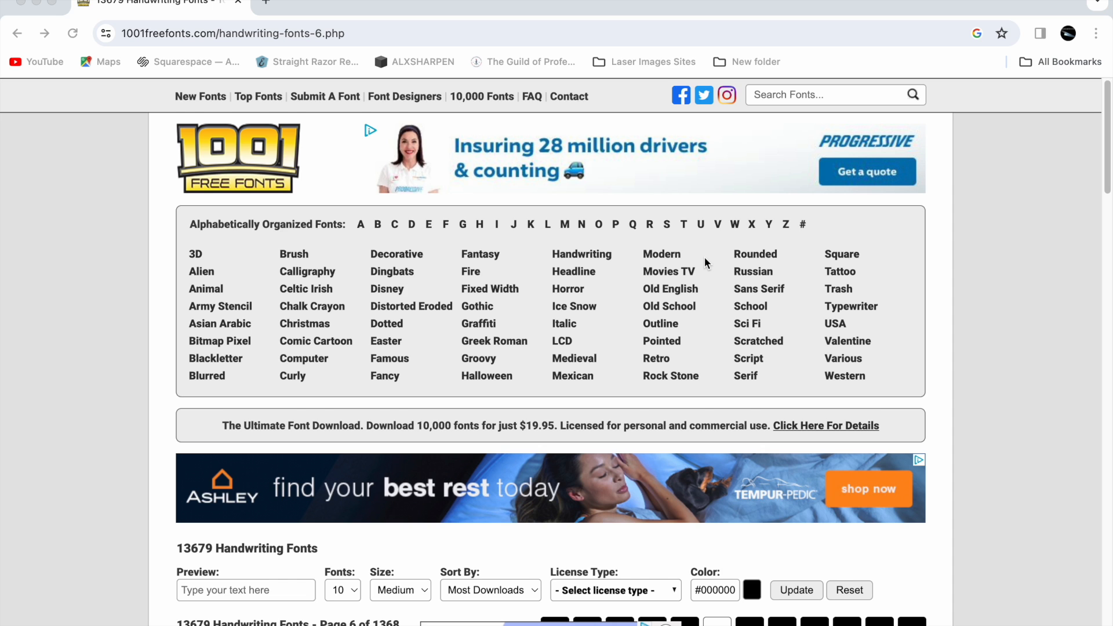
Scroll page 6 of handwriting fonts to the Christian Sunday - Integritype Studio listing.
scroll(down, 3)
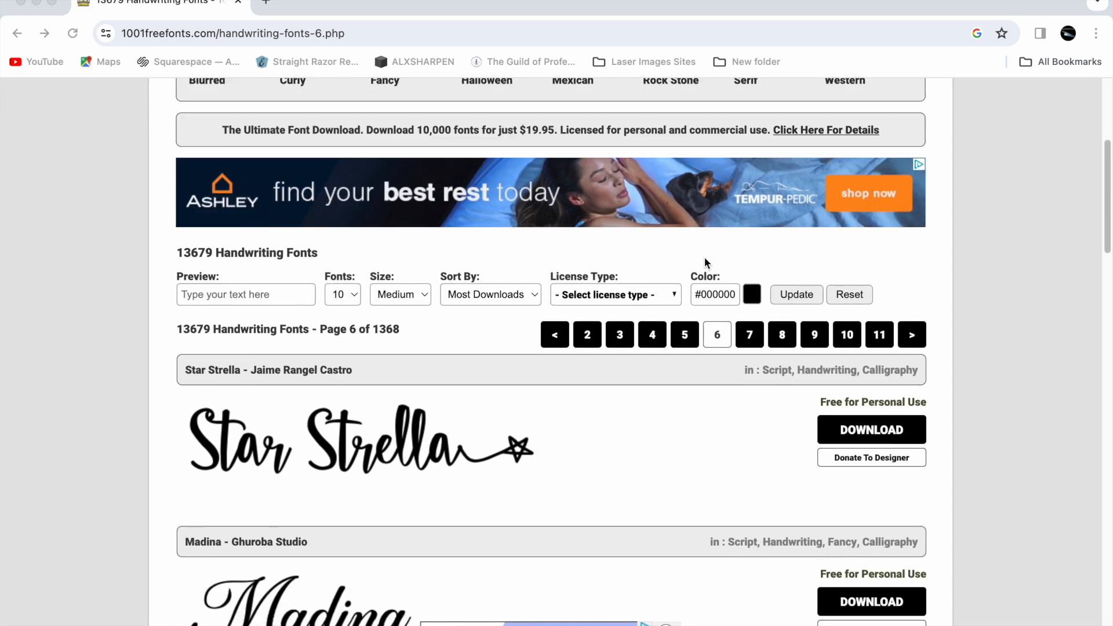
scroll(up, 3)
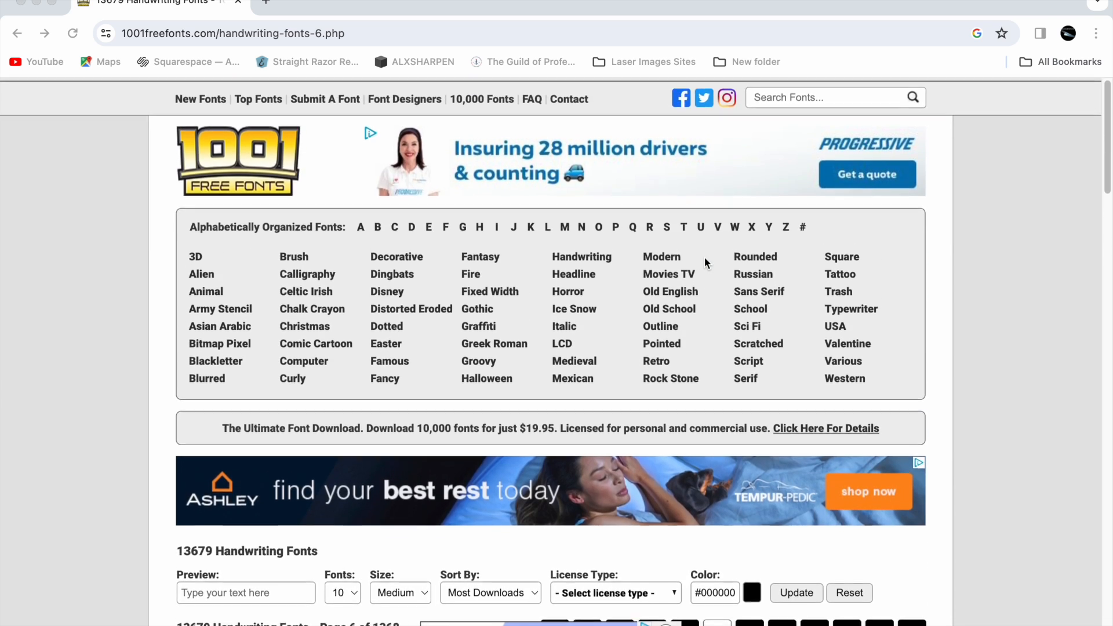
scroll(up, 3)
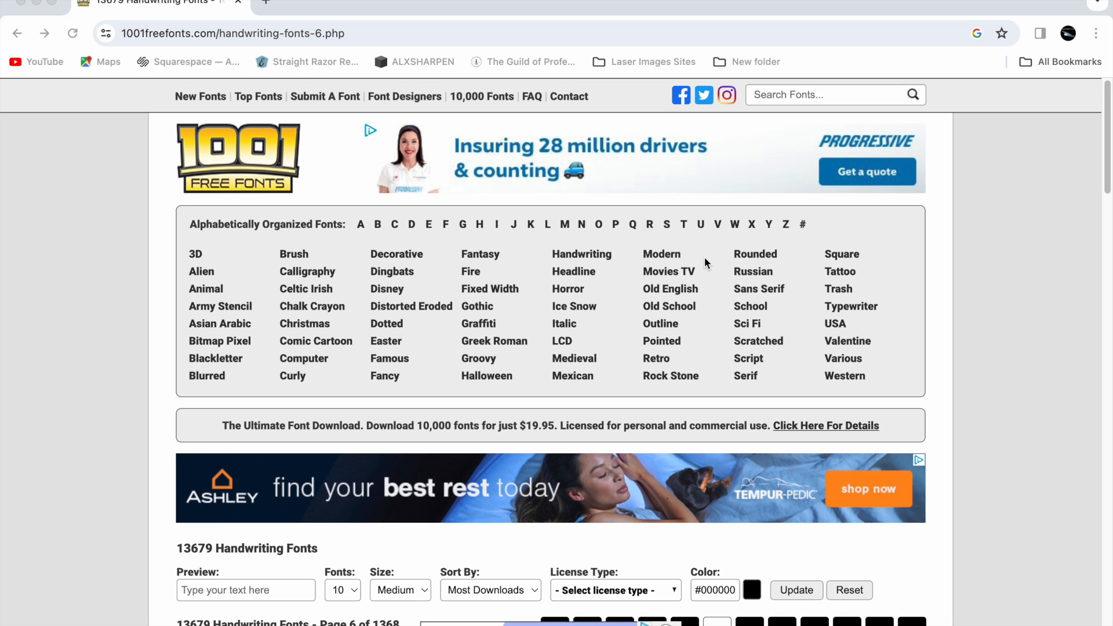
mouse_move(238, 174)
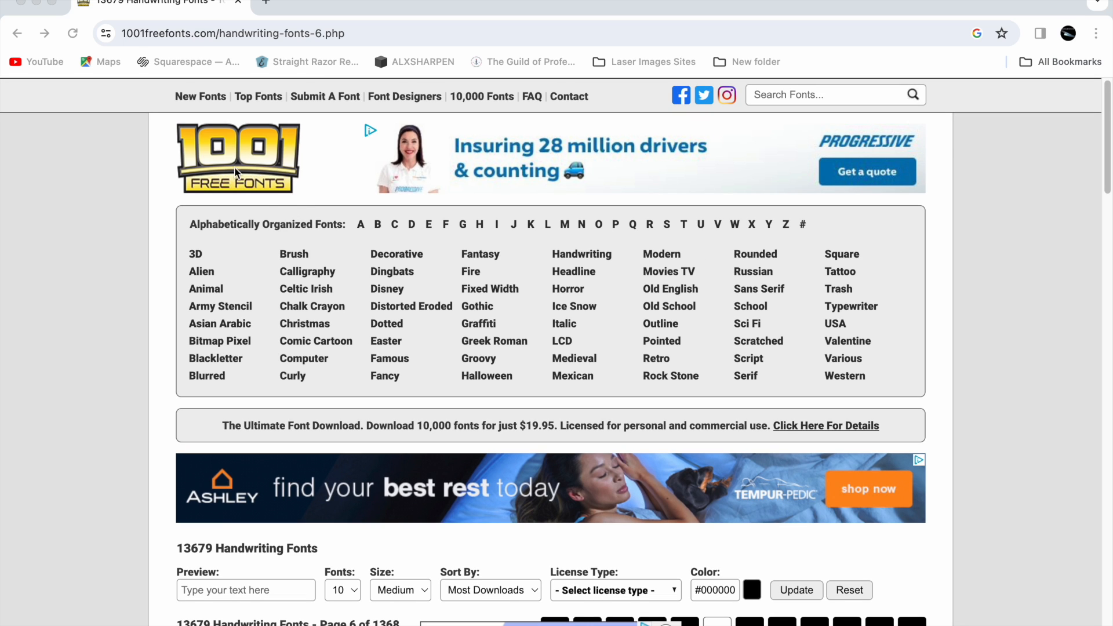
mouse_move(353, 204)
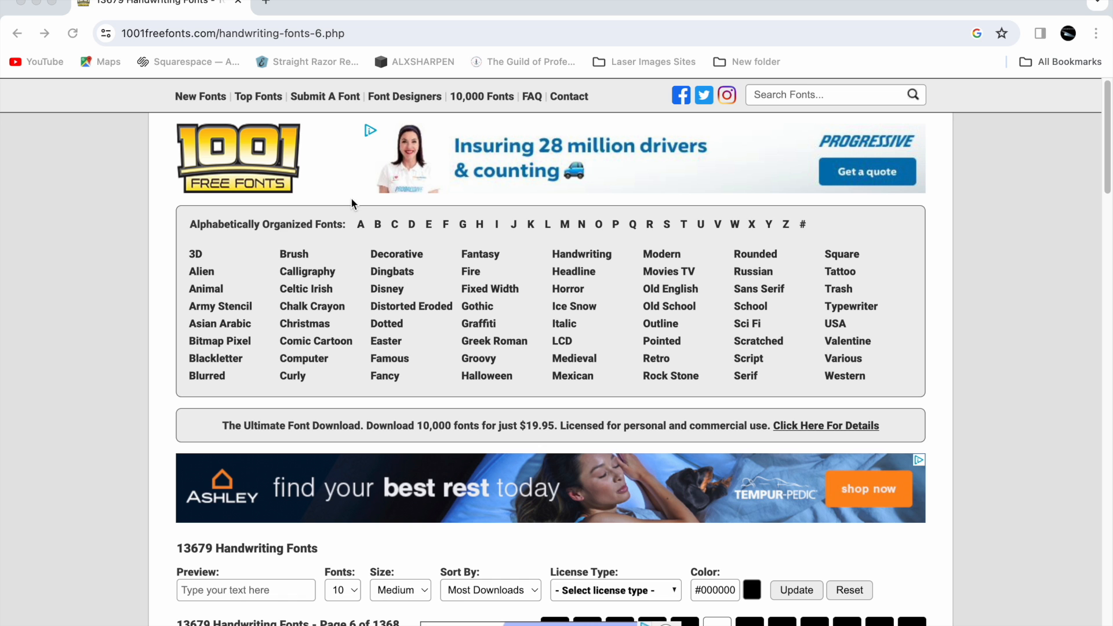
scroll(down, 3)
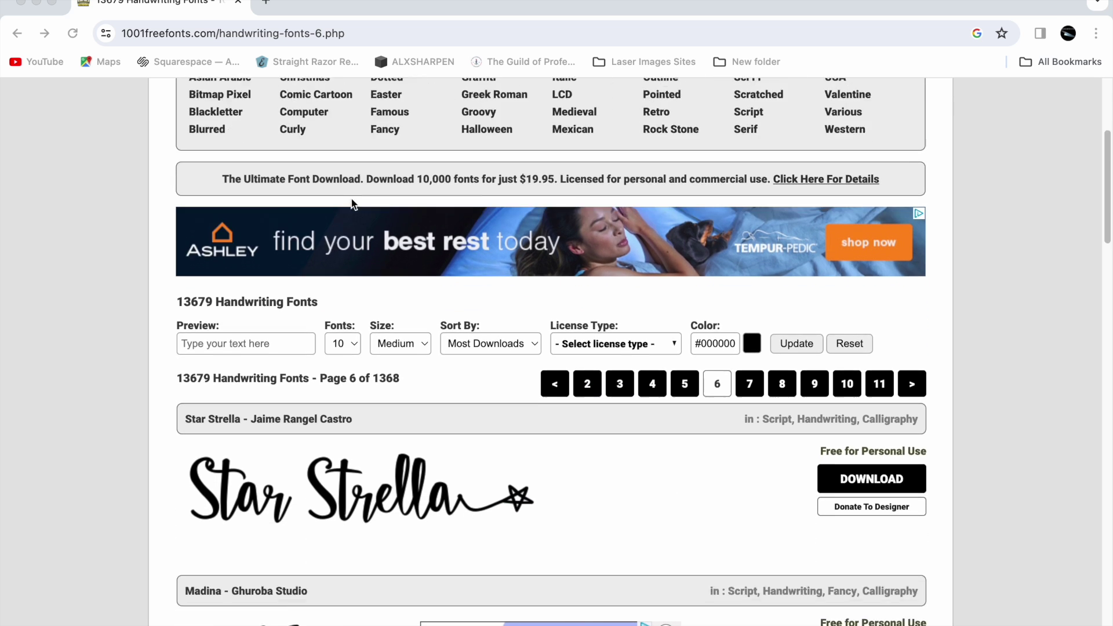
scroll(down, 3)
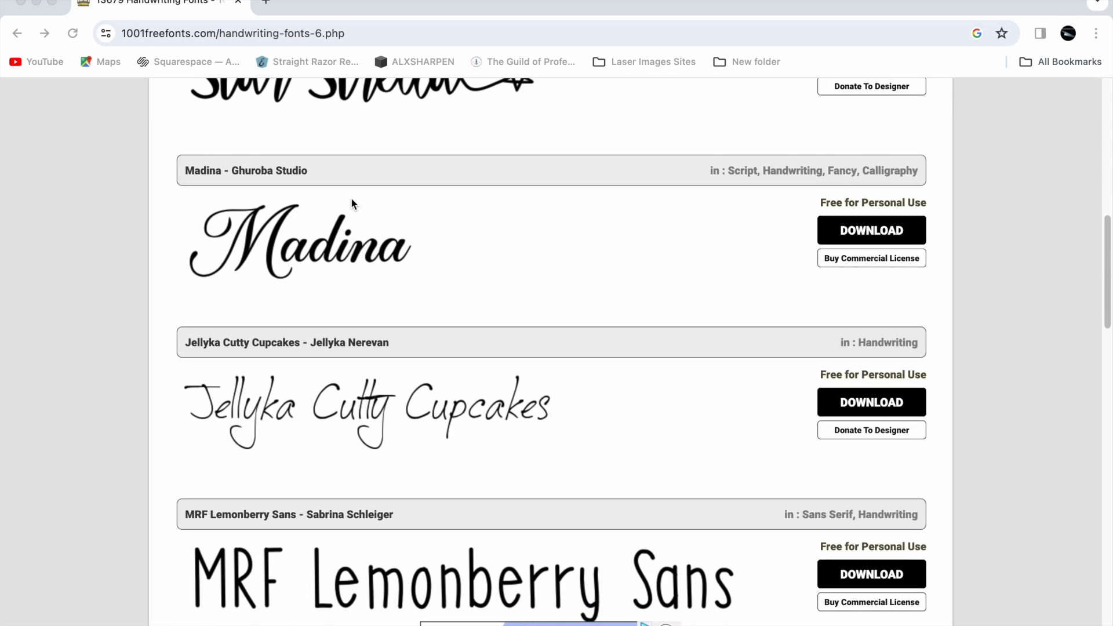
scroll(down, 3)
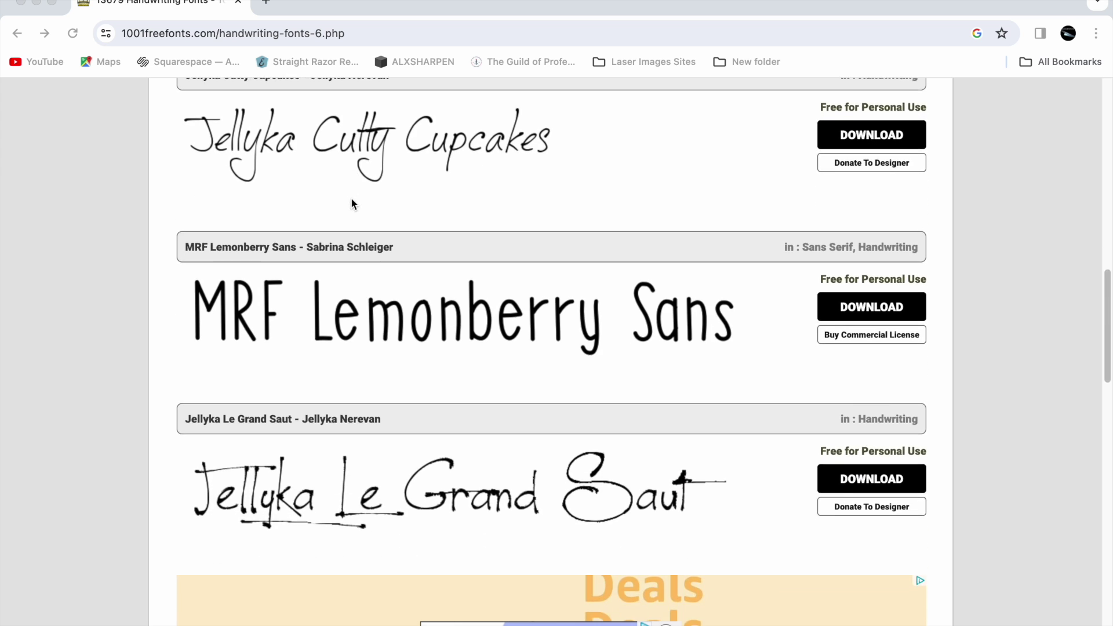
scroll(down, 3)
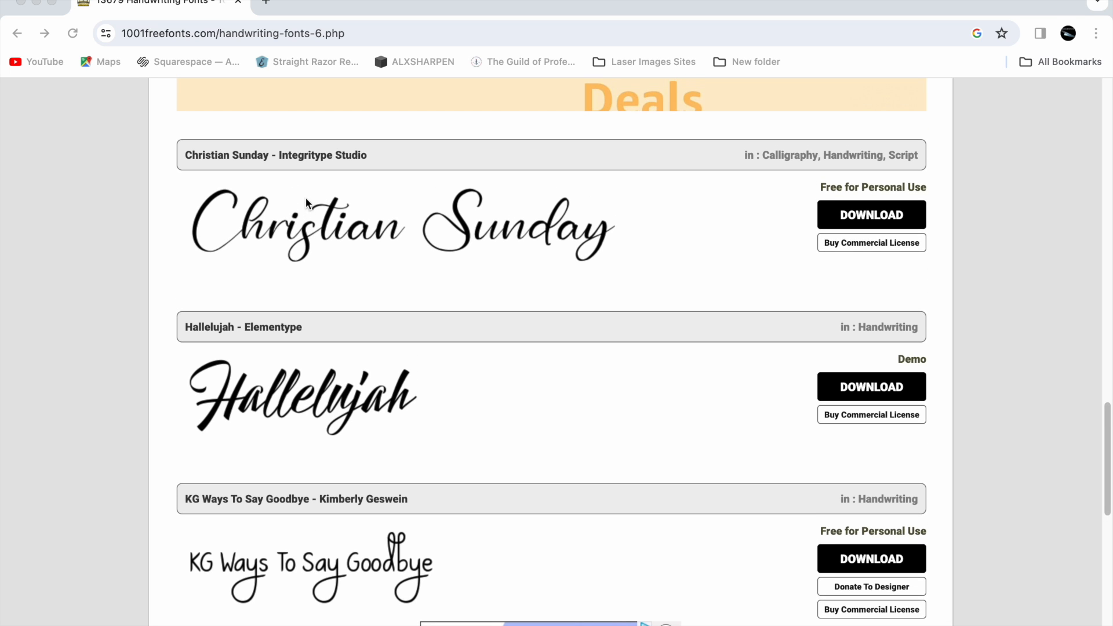
mouse_move(442, 265)
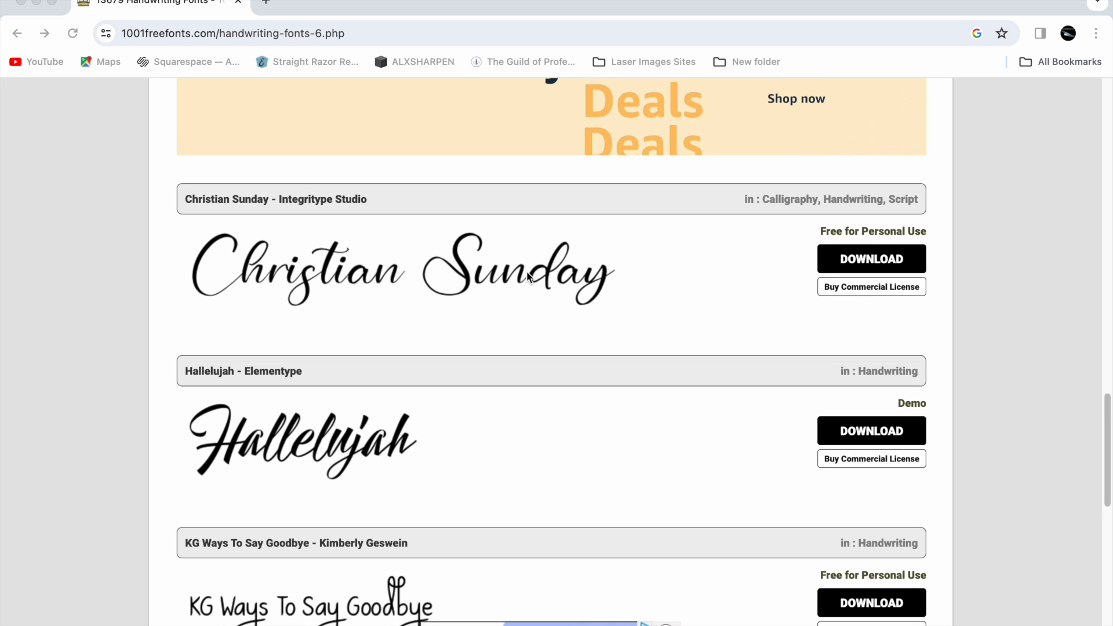
mouse_move(781, 294)
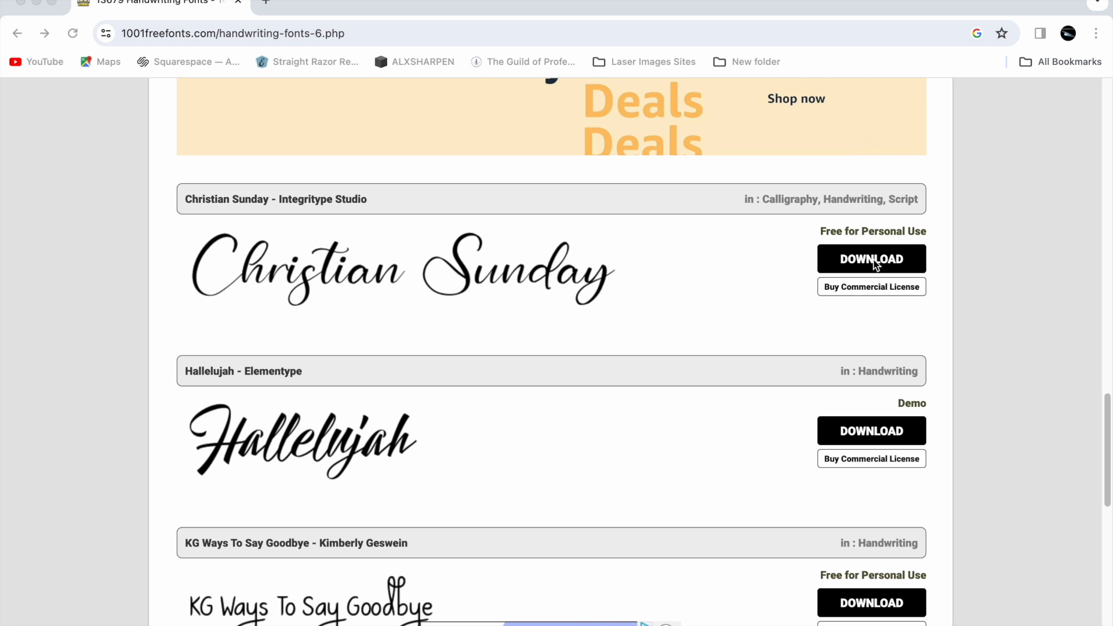
mouse_move(850, 246)
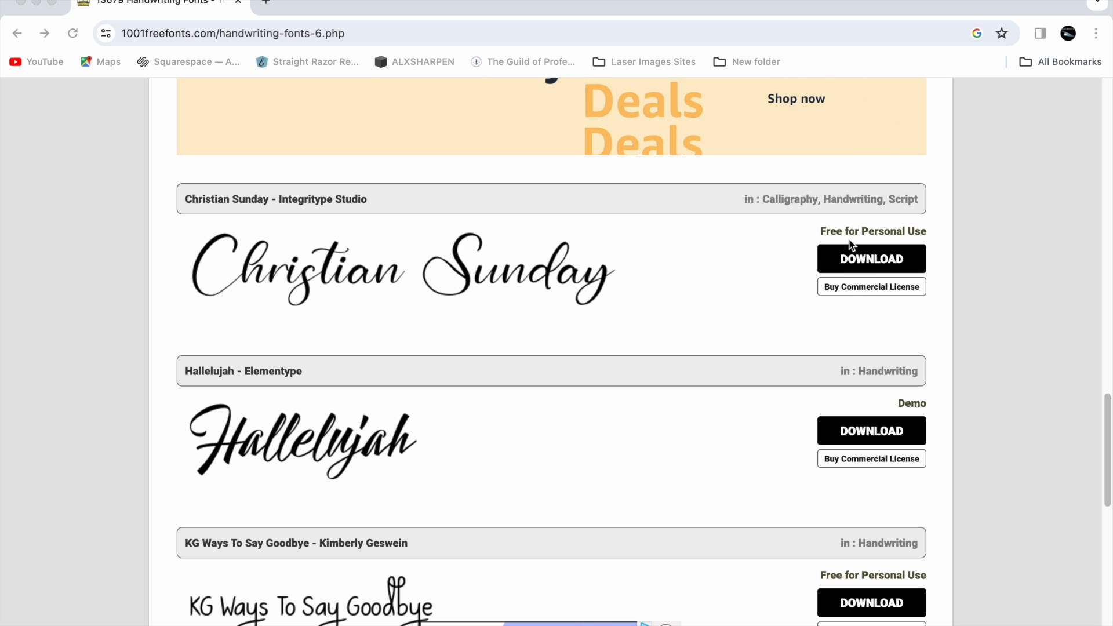
mouse_move(885, 246)
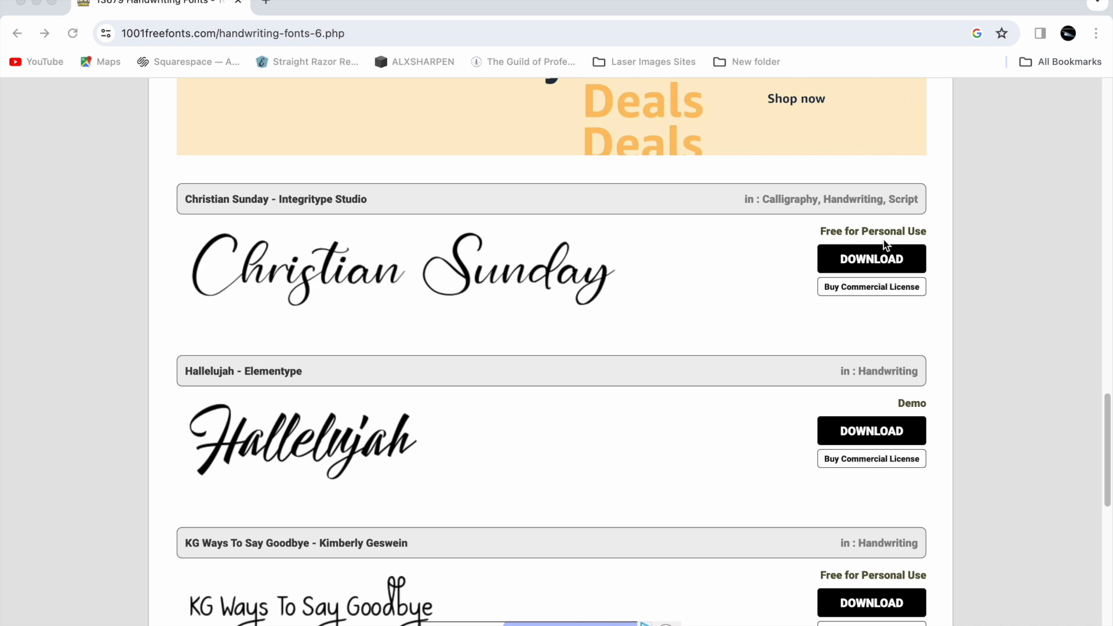
mouse_move(861, 272)
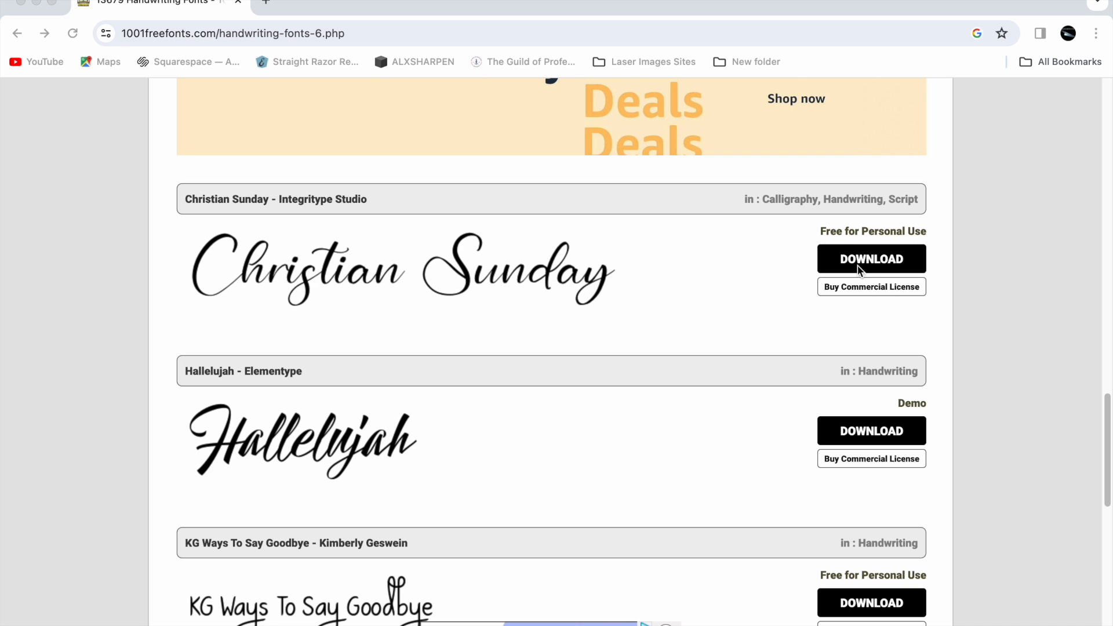
mouse_move(872, 268)
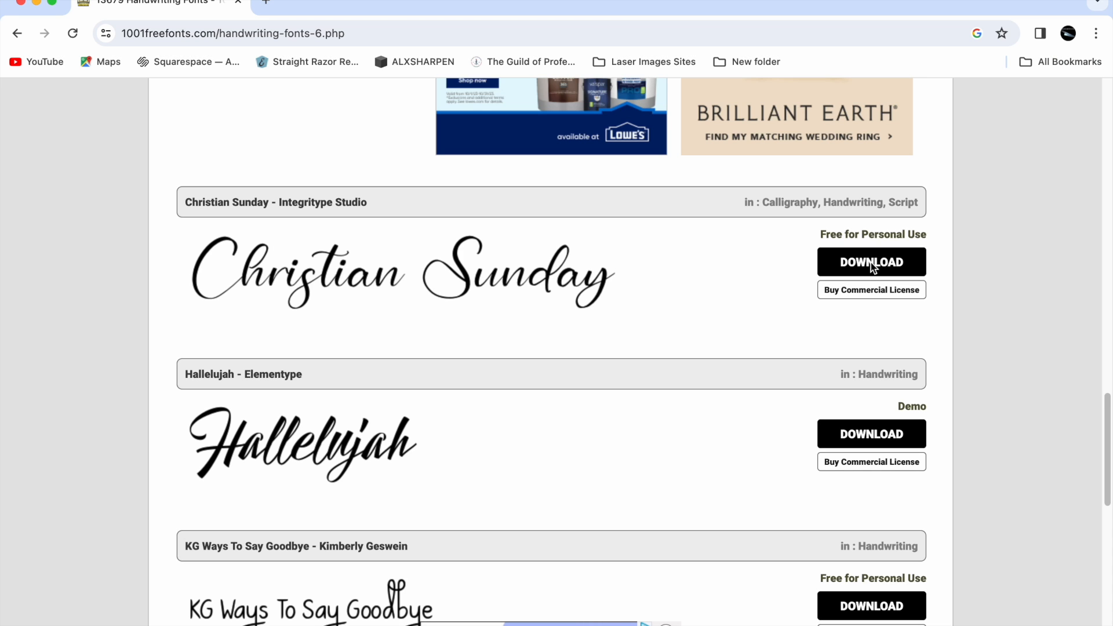
mouse_move(1037, 104)
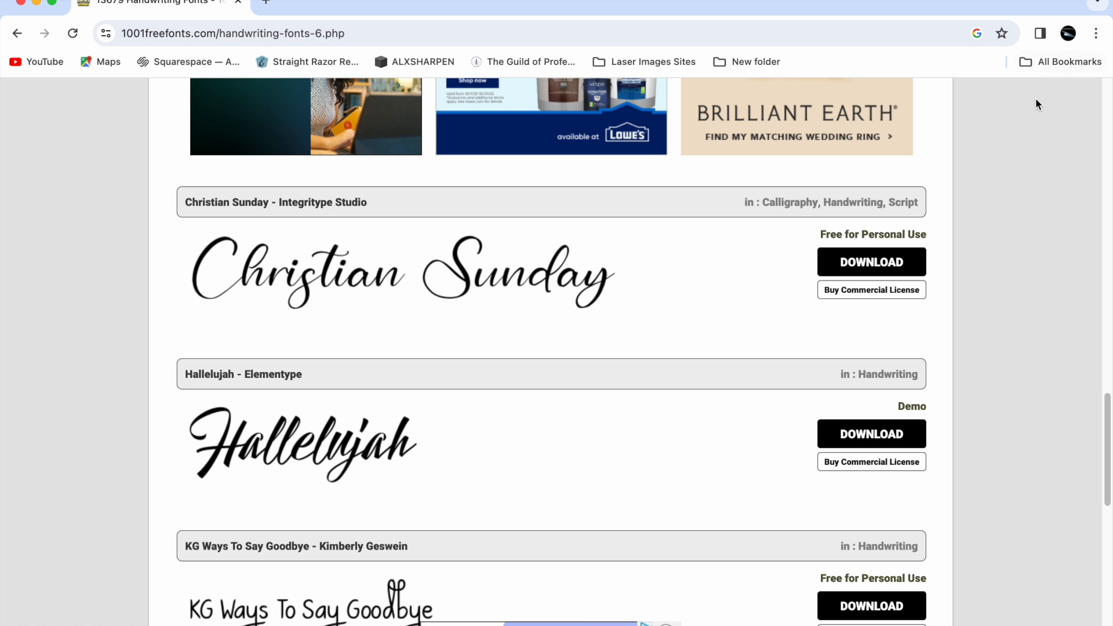
Download christian-sunday.zip and open it to extract Christian Sunday Italic.otf.
click(871, 261)
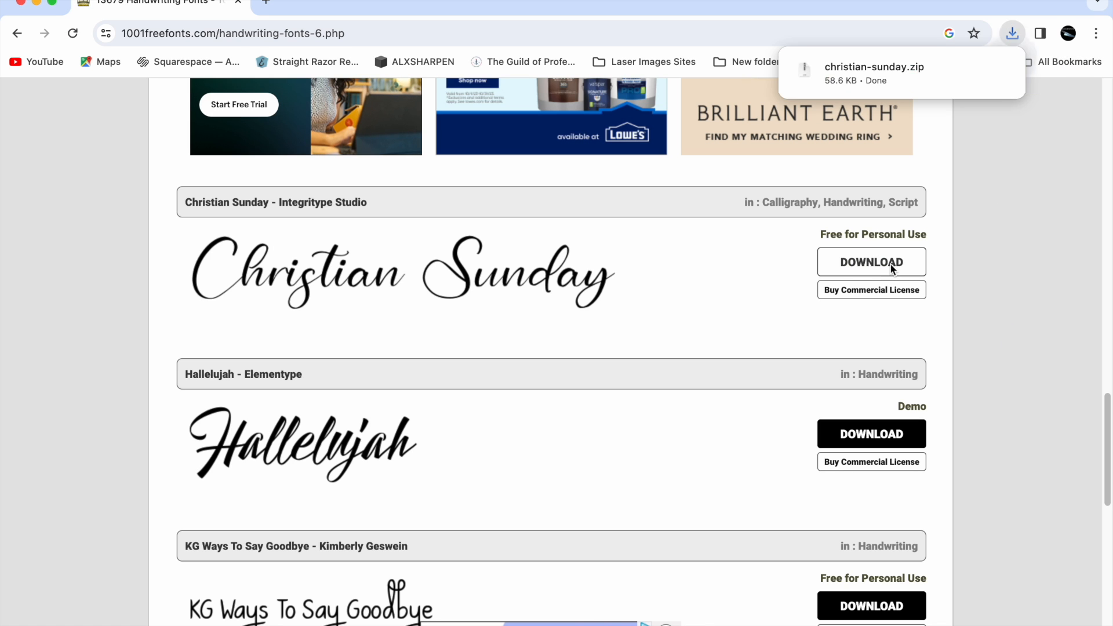
mouse_move(873, 93)
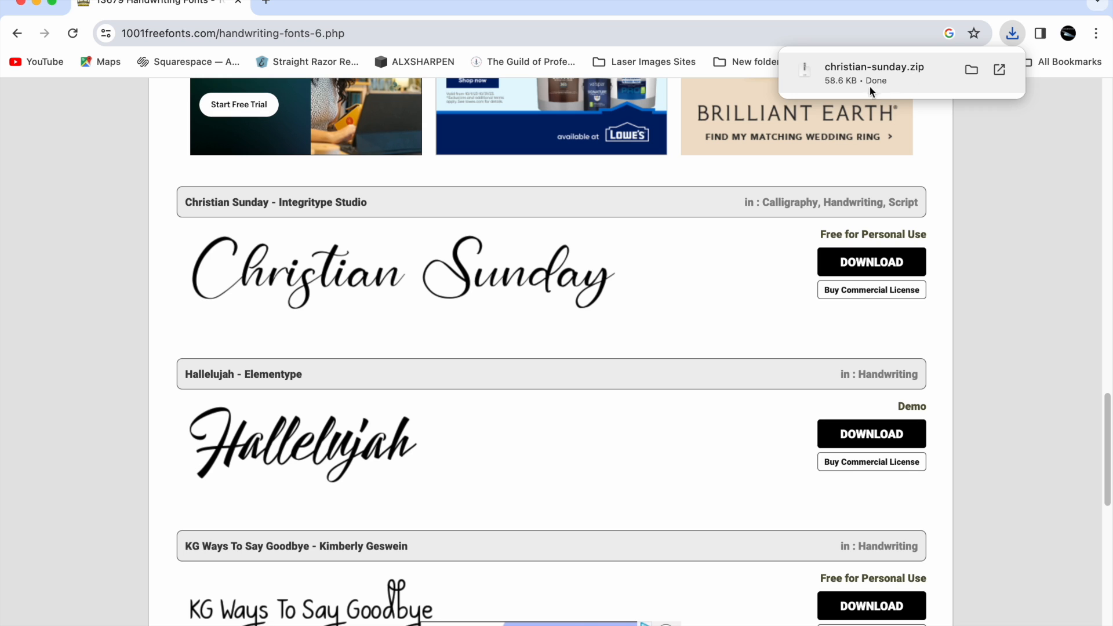
mouse_move(903, 85)
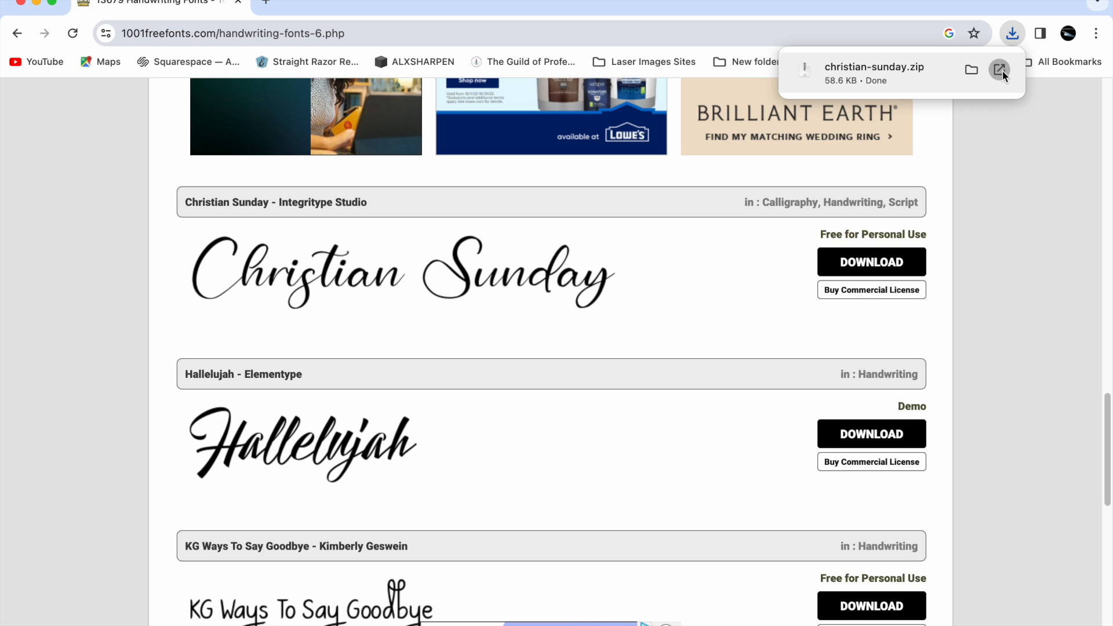
click(971, 70)
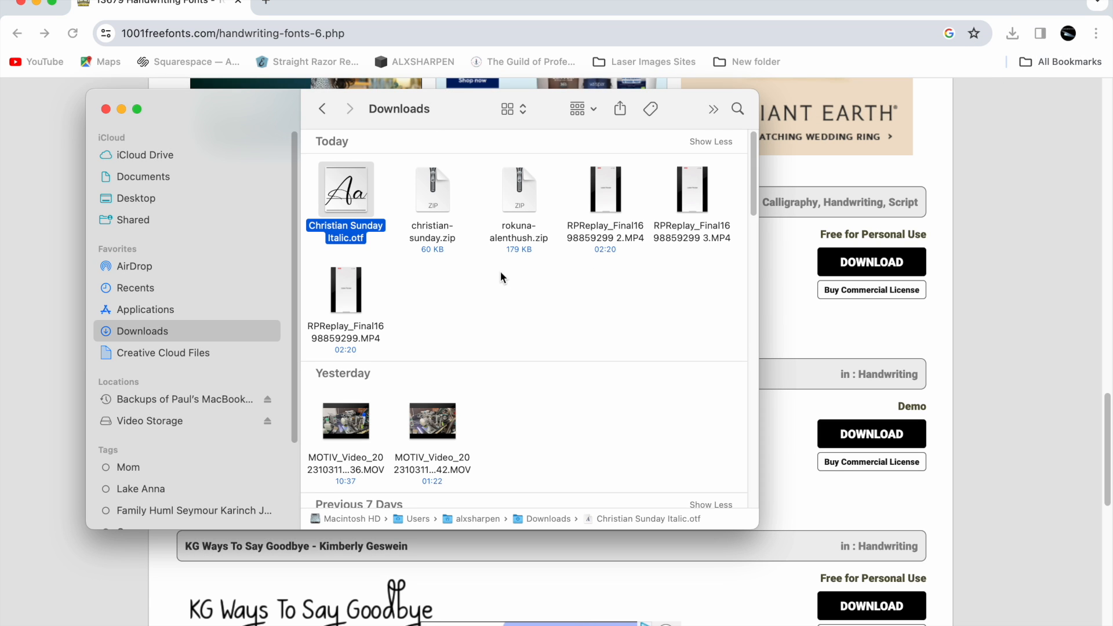
mouse_move(390, 210)
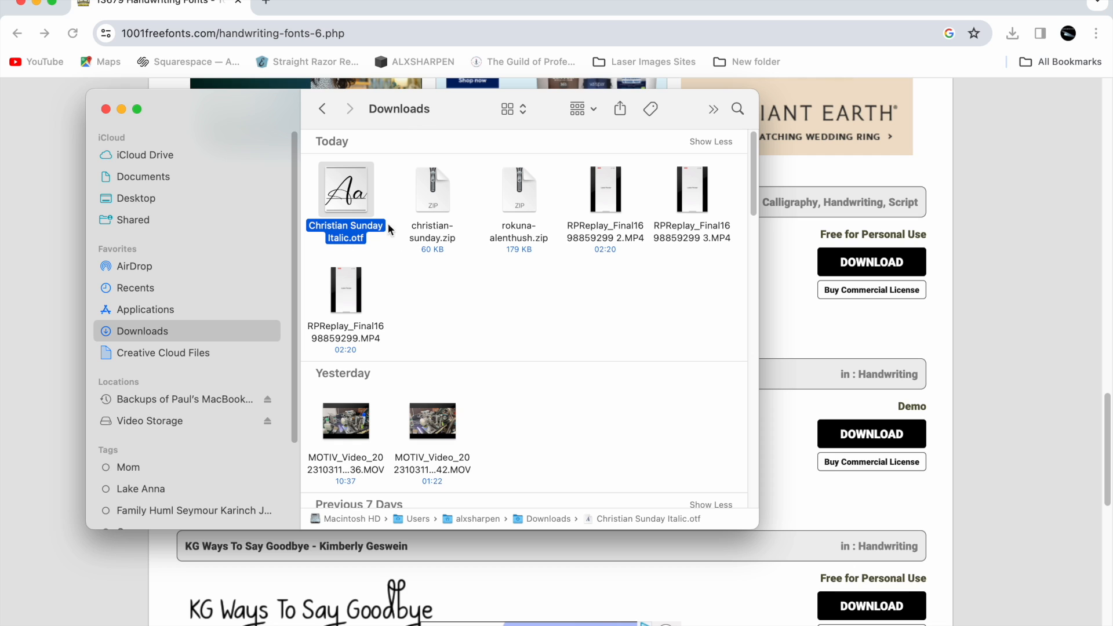
mouse_move(462, 261)
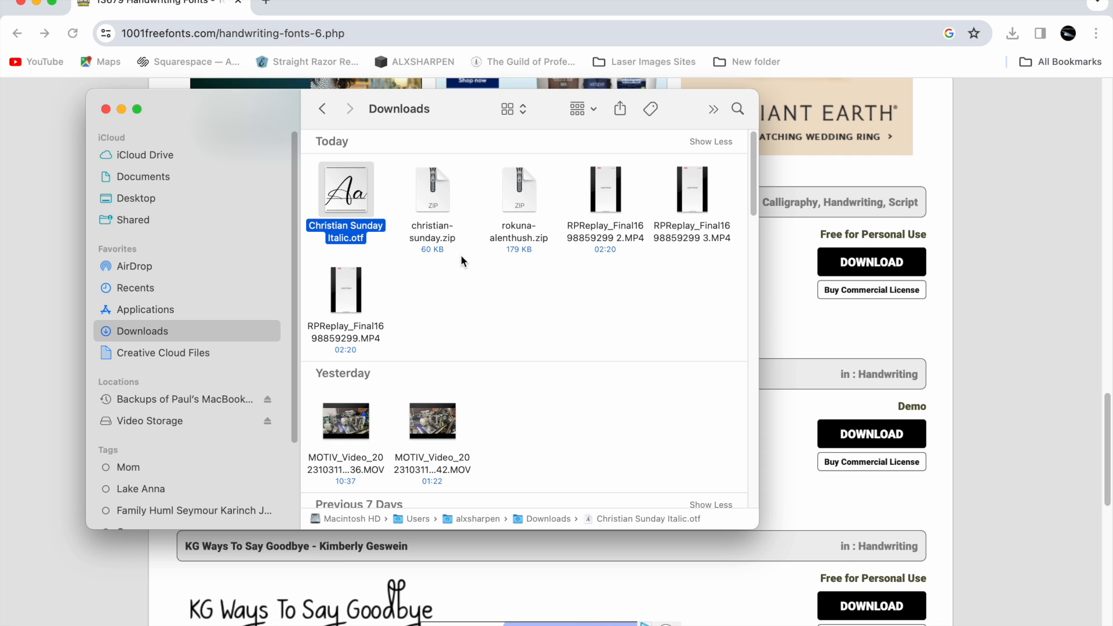
mouse_move(398, 277)
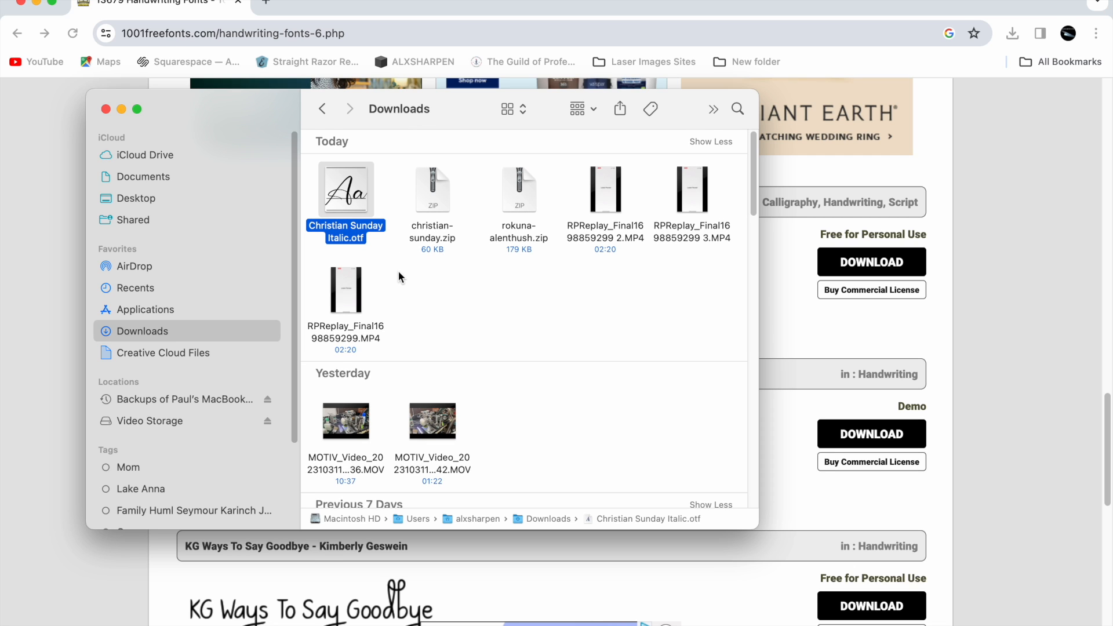
mouse_move(307, 202)
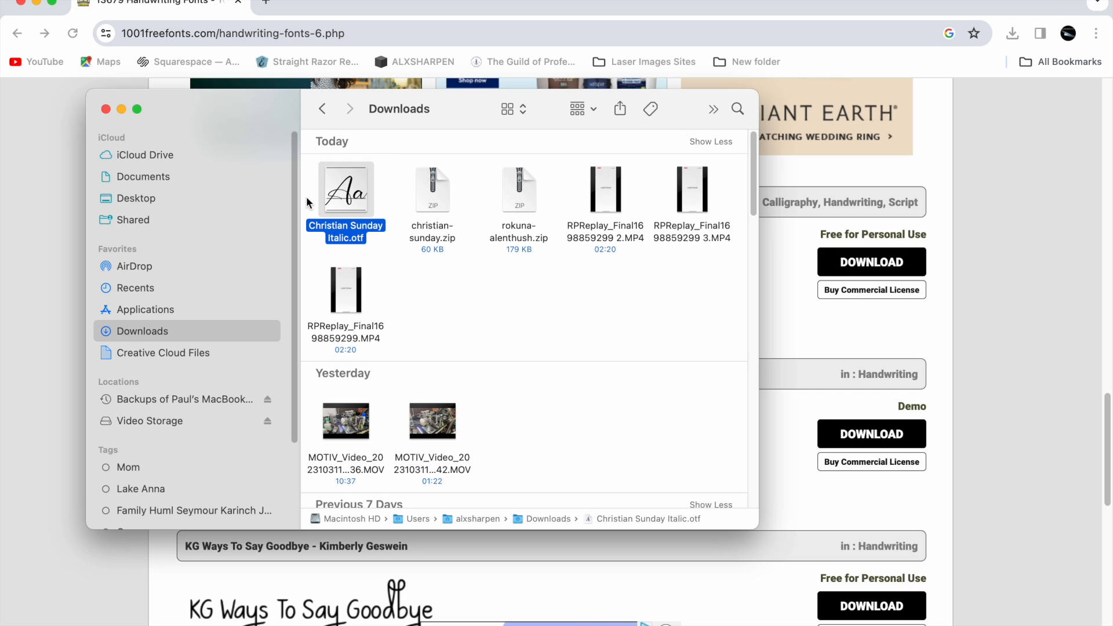
mouse_move(354, 232)
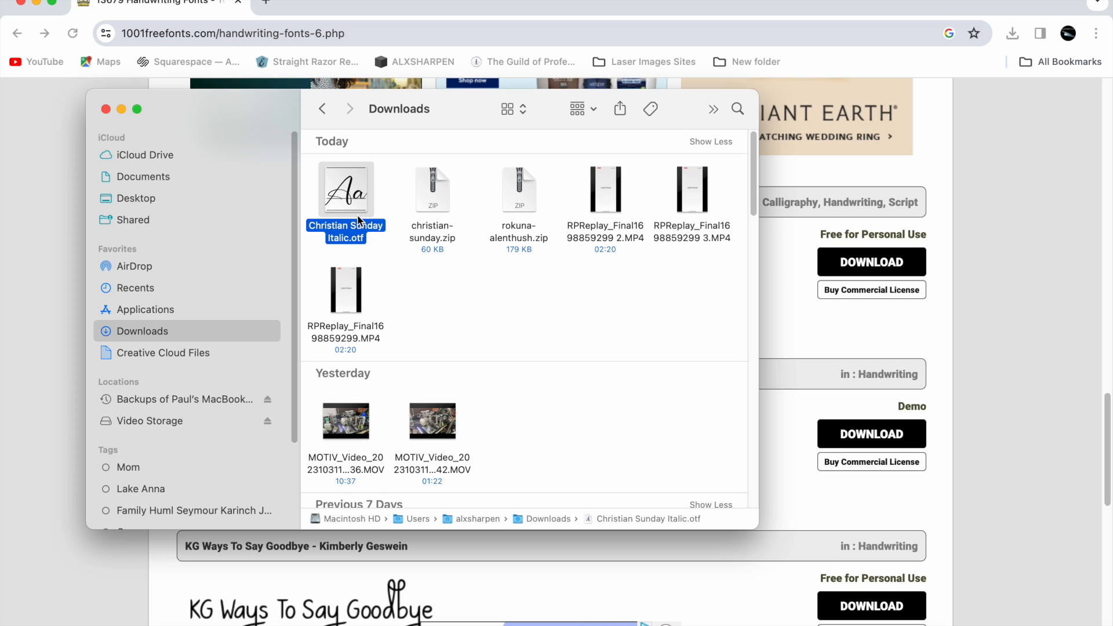
mouse_move(348, 205)
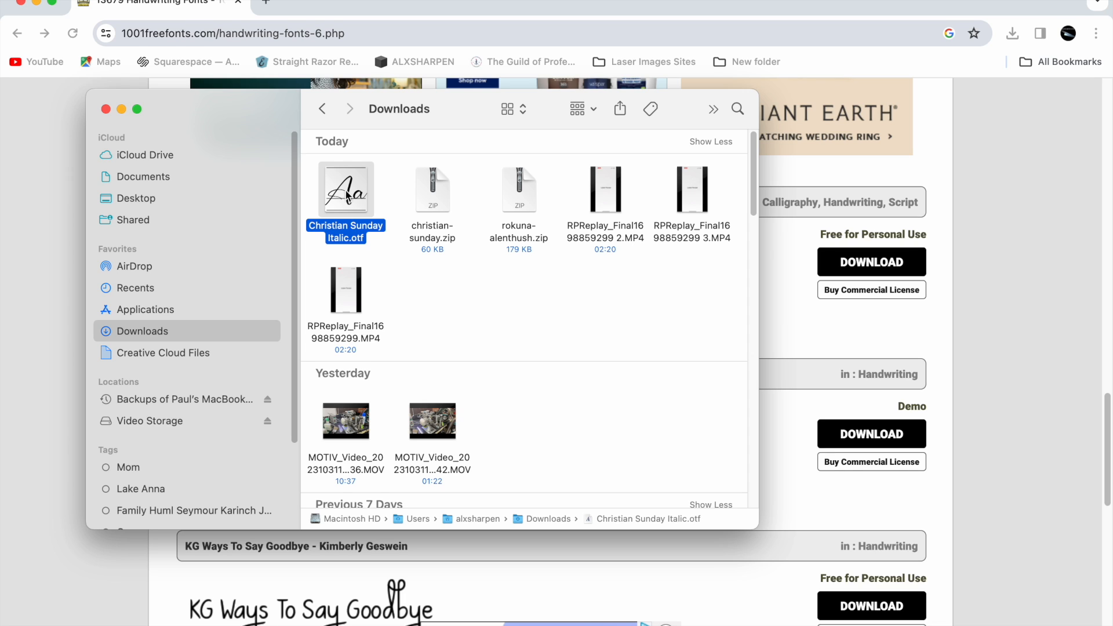
mouse_move(447, 218)
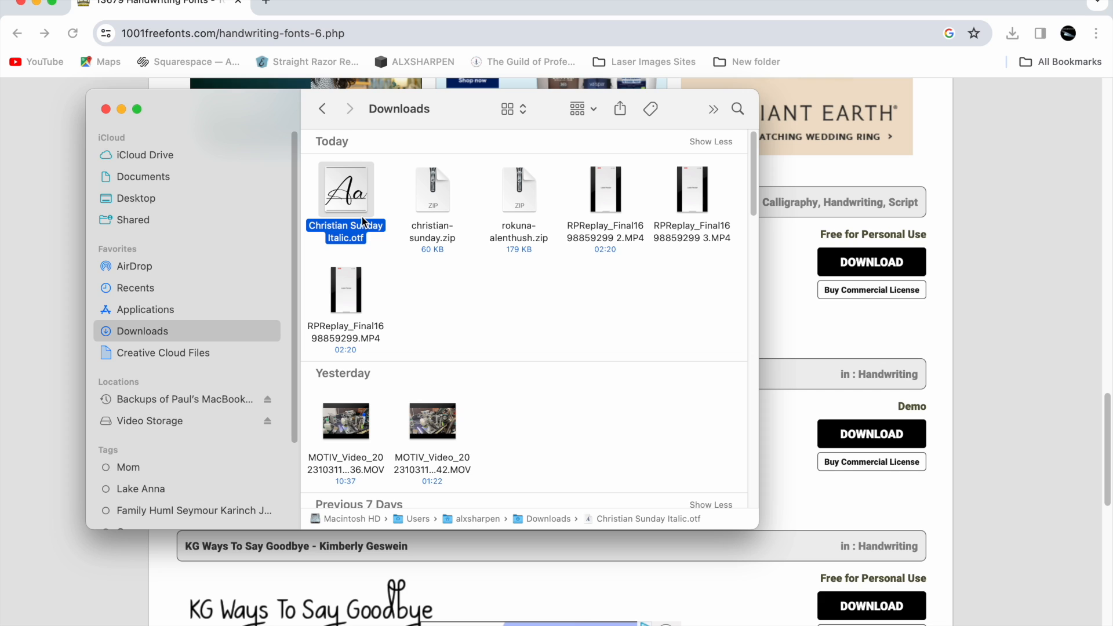
mouse_move(146, 179)
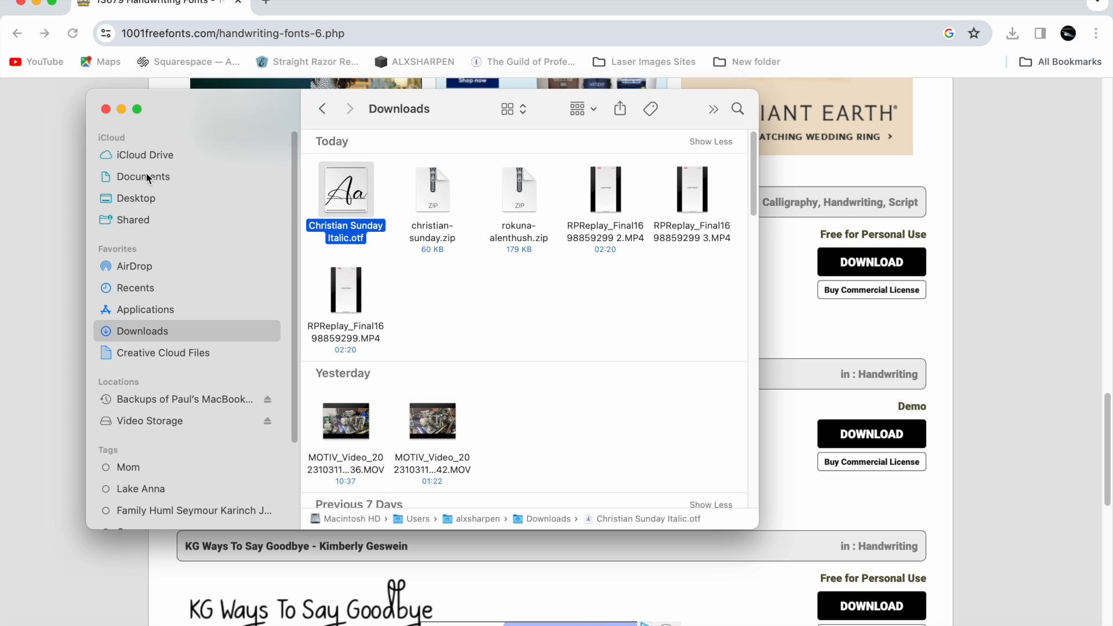
mouse_move(350, 244)
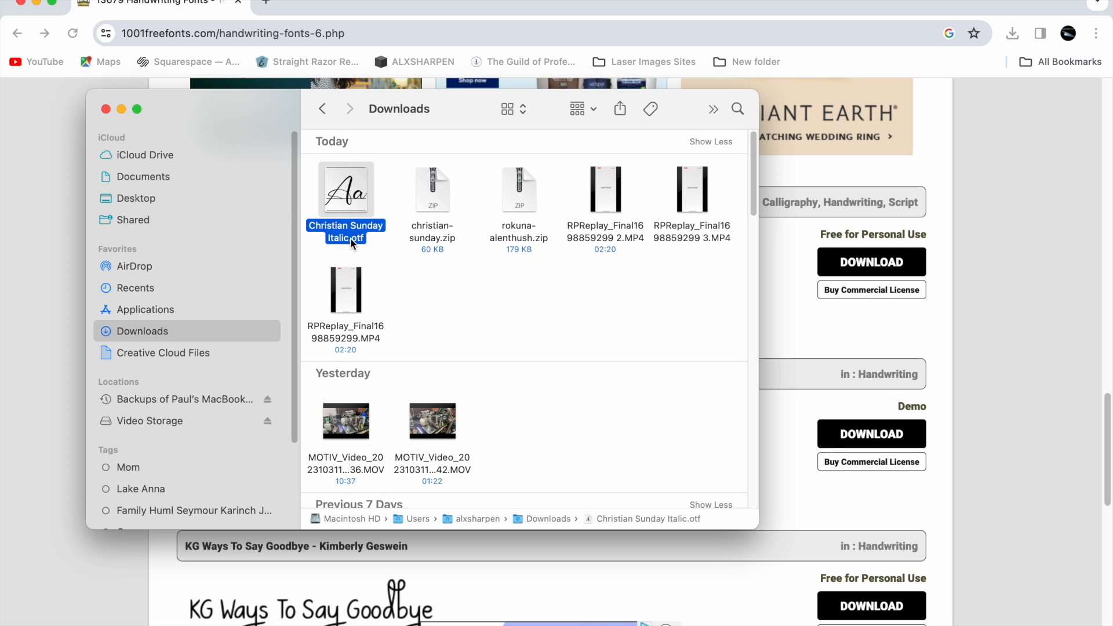
mouse_move(389, 275)
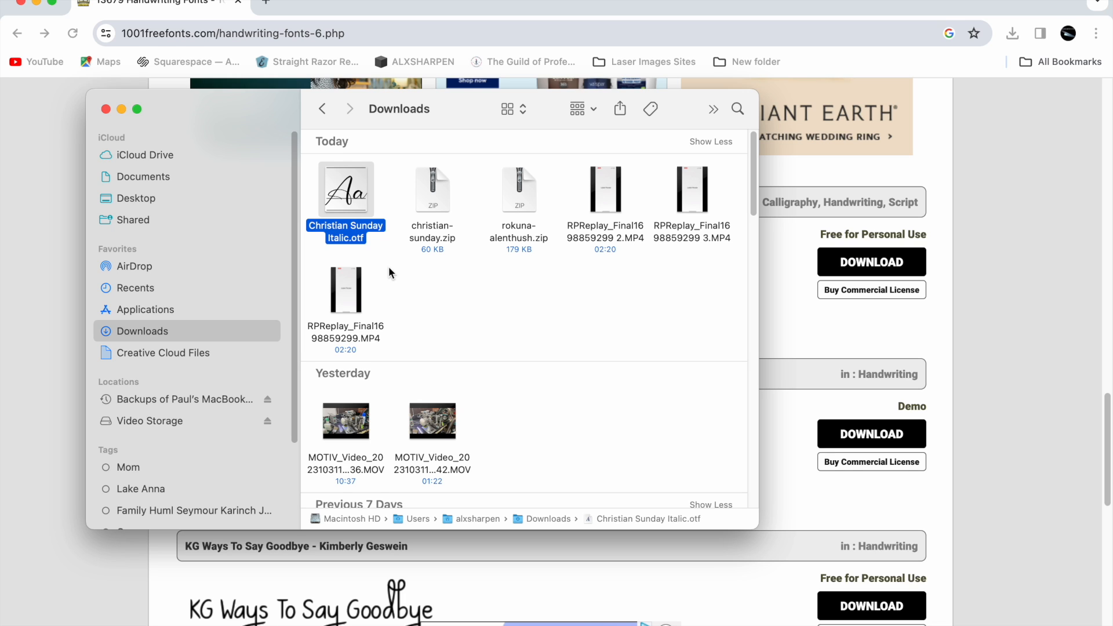
mouse_move(345, 215)
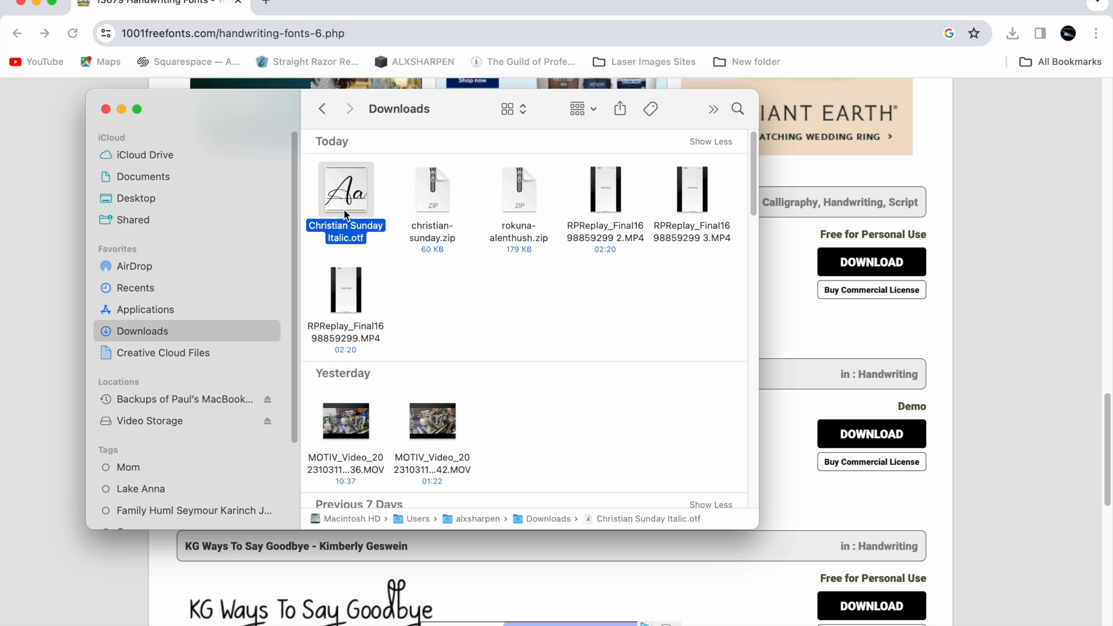
AirDrop Christian Sunday Italic.otf from Finder to the iPhone.
right_click(345, 189)
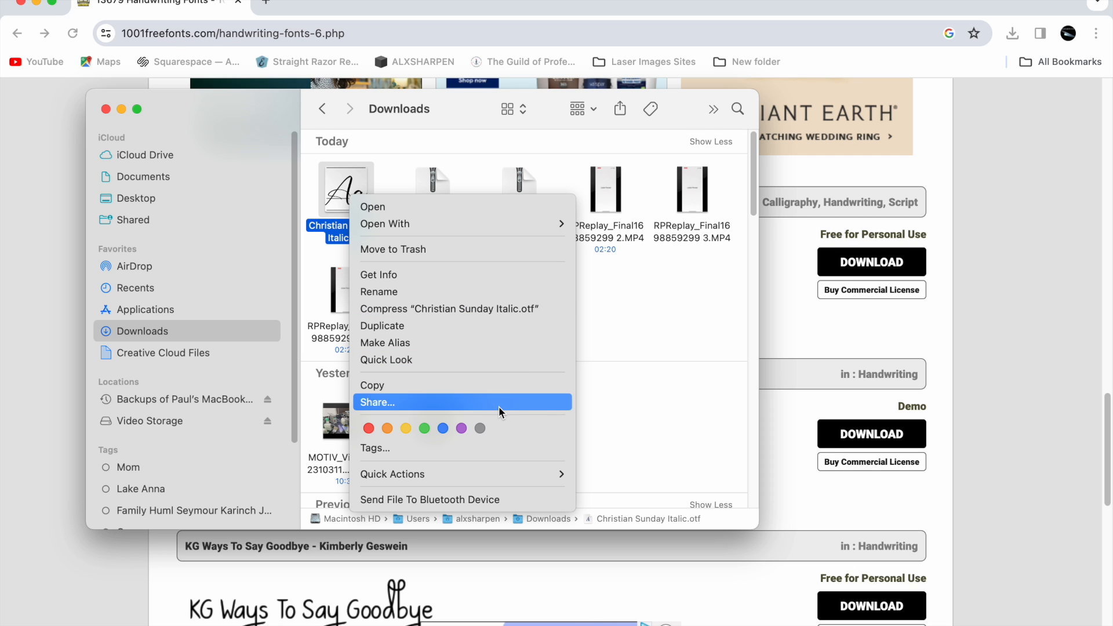
mouse_move(382, 325)
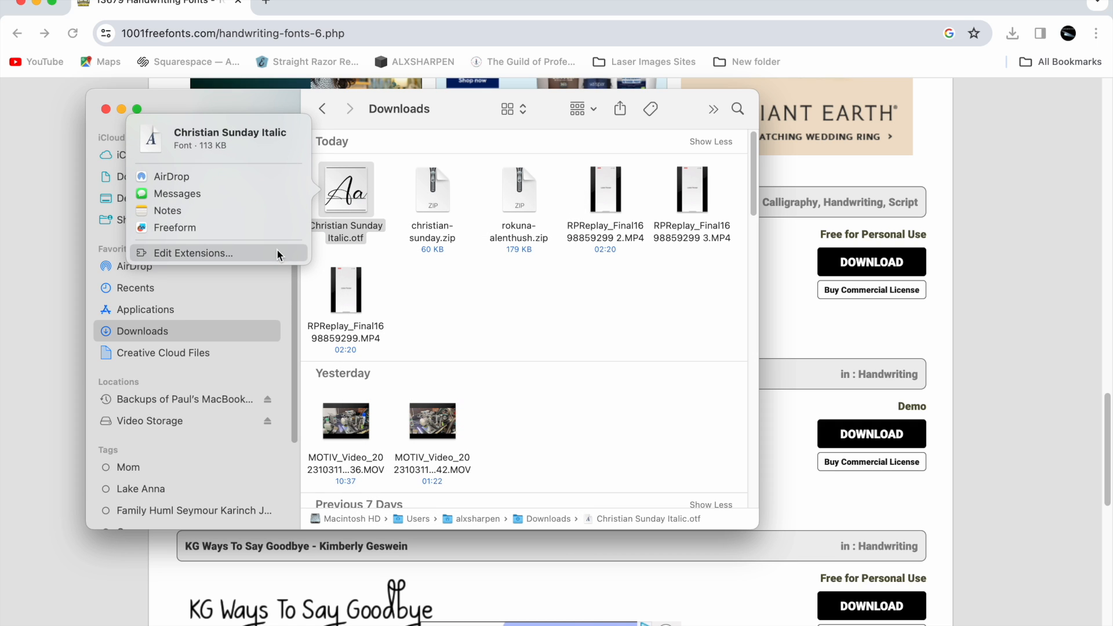
mouse_move(181, 176)
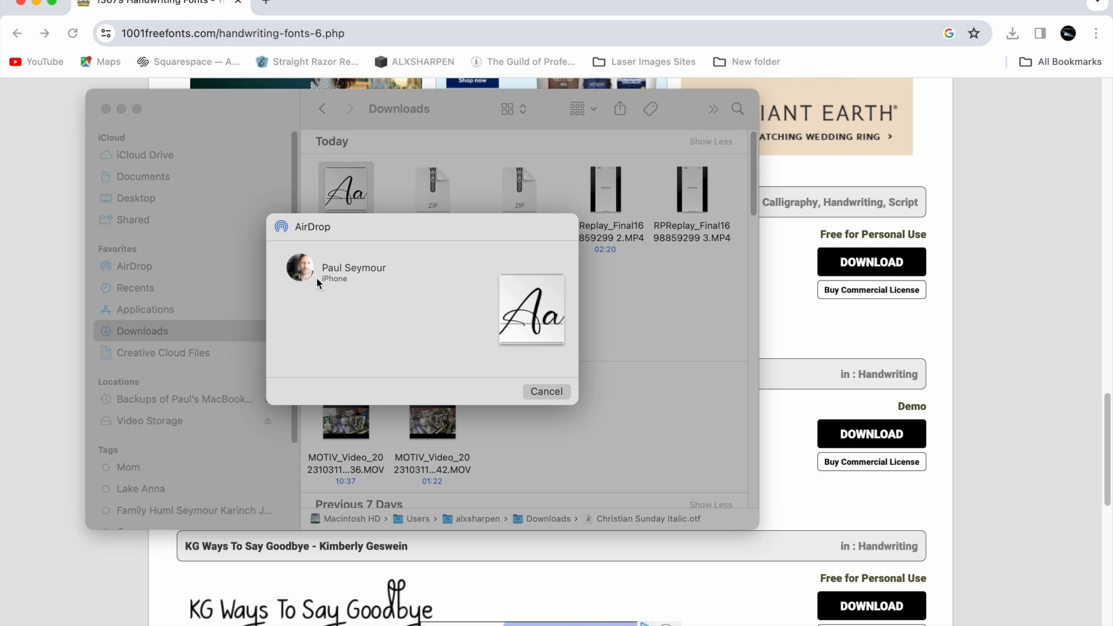
mouse_move(336, 276)
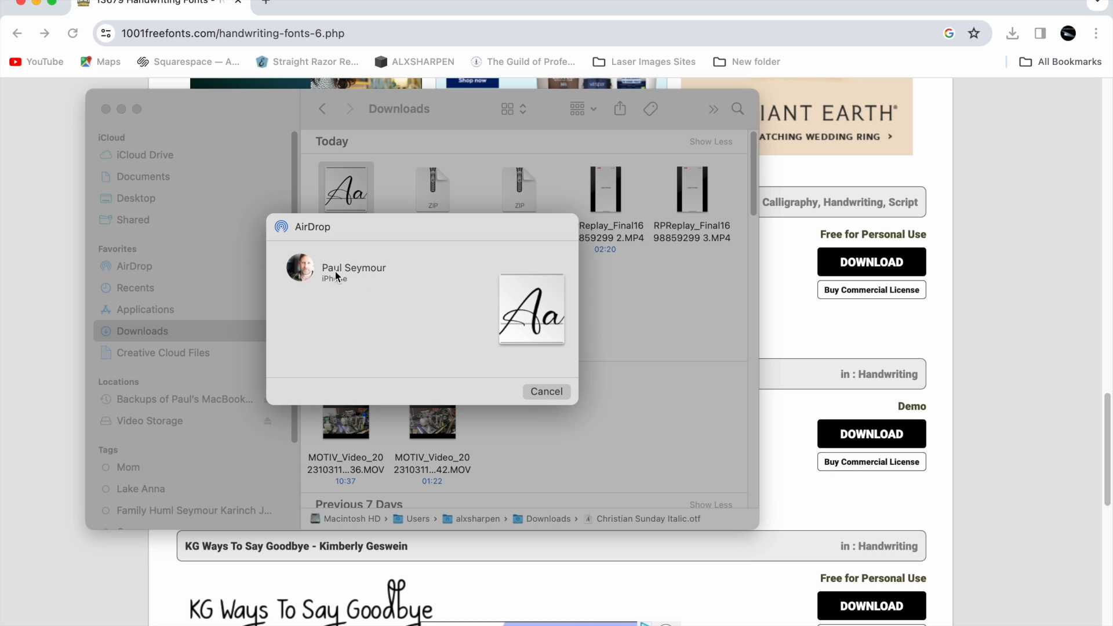
click(353, 272)
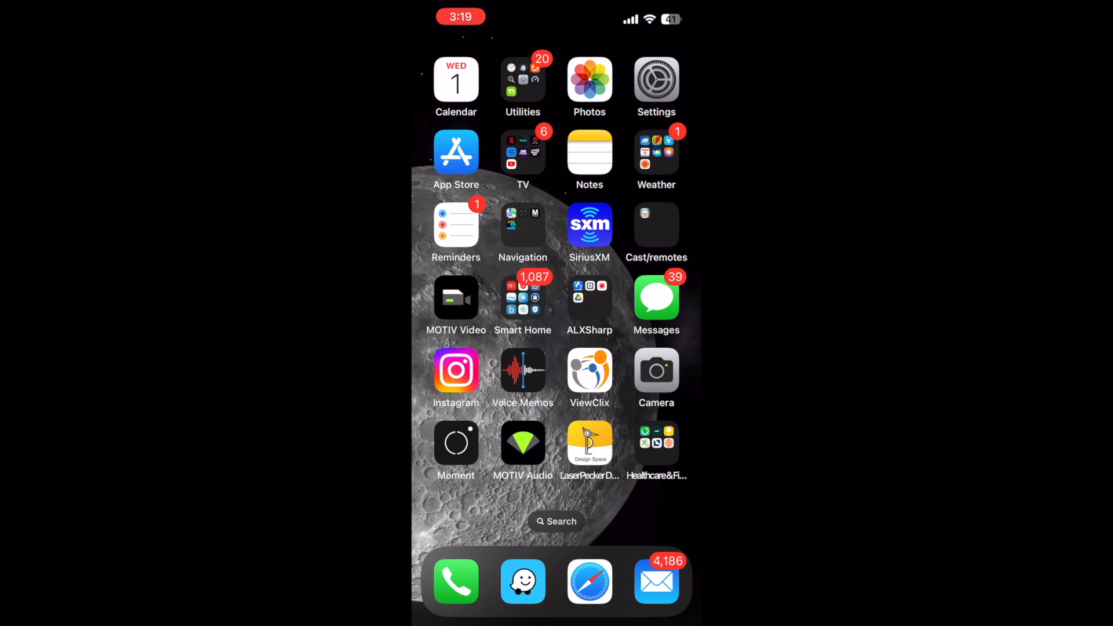
Launch LaserPecker, select the 'Paul' text, and start a font import from Edit > Font.
click(589, 443)
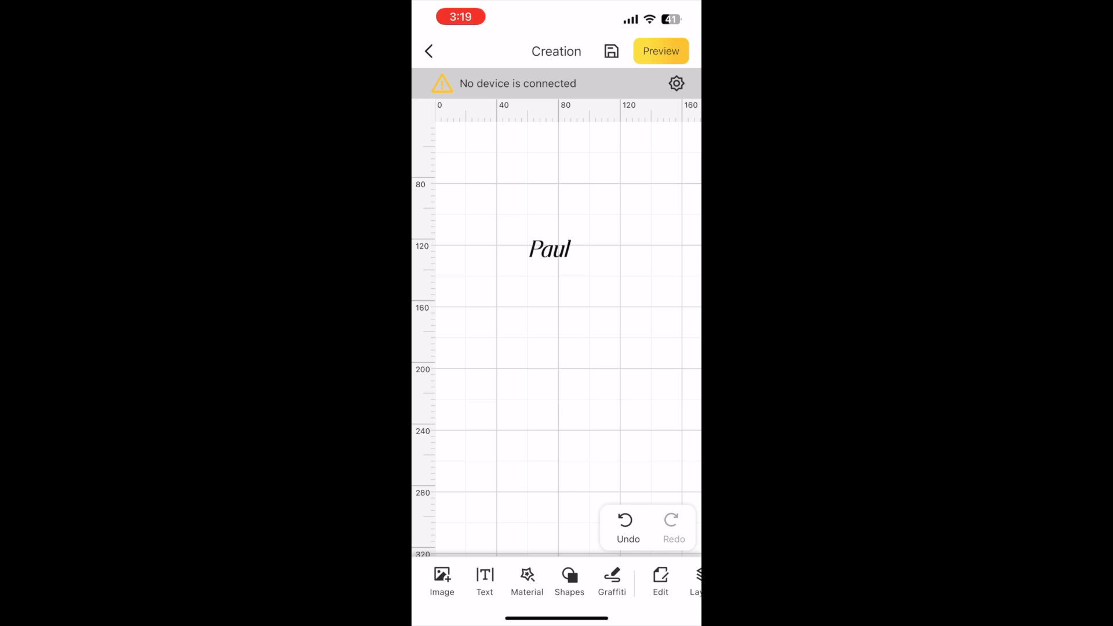
click(551, 249)
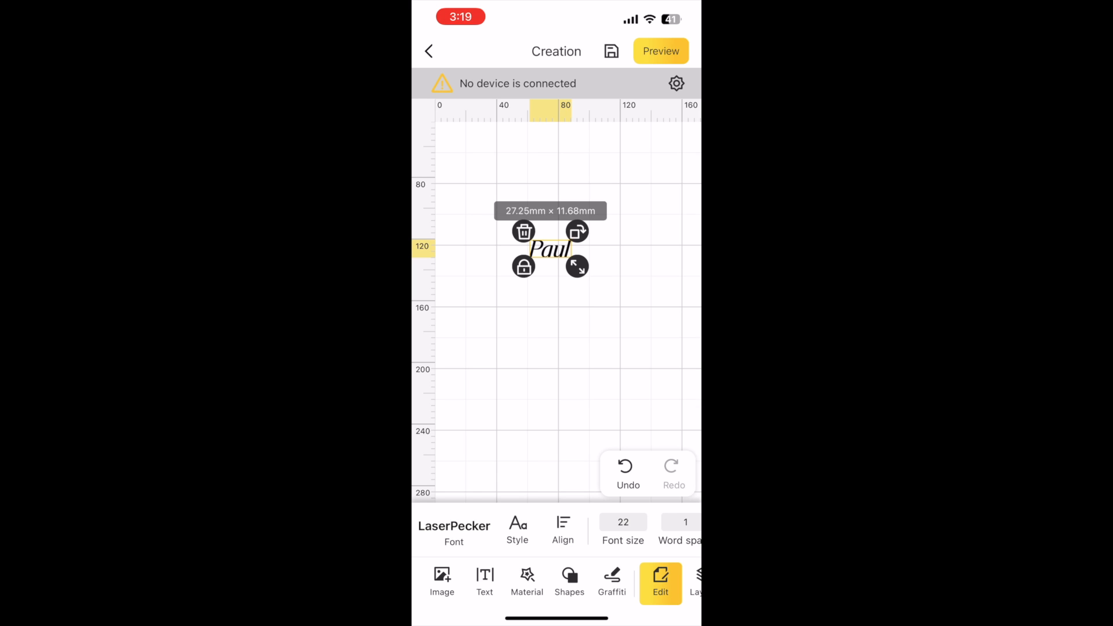
click(453, 530)
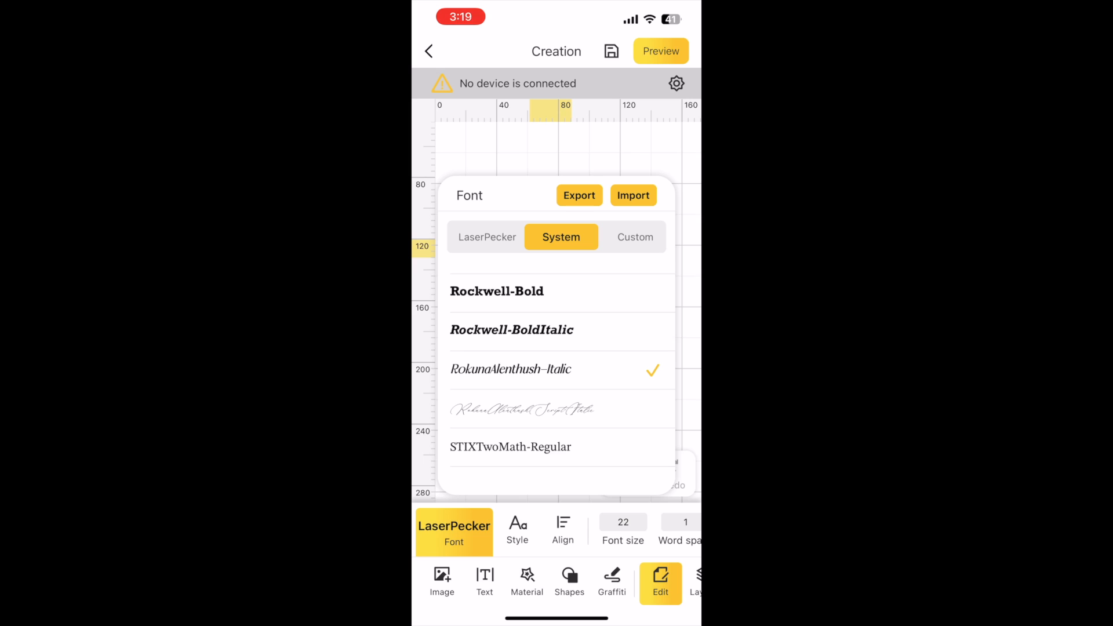
click(631, 195)
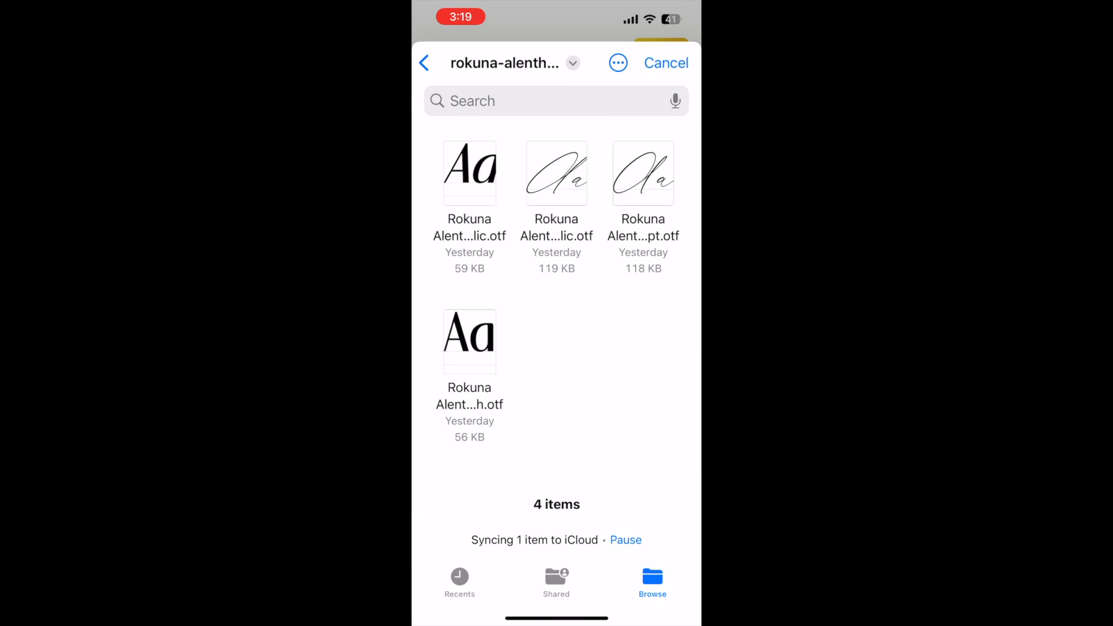
Choose Christian Sunday Italic.otf from iCloud Drive's Downloads folder.
click(424, 62)
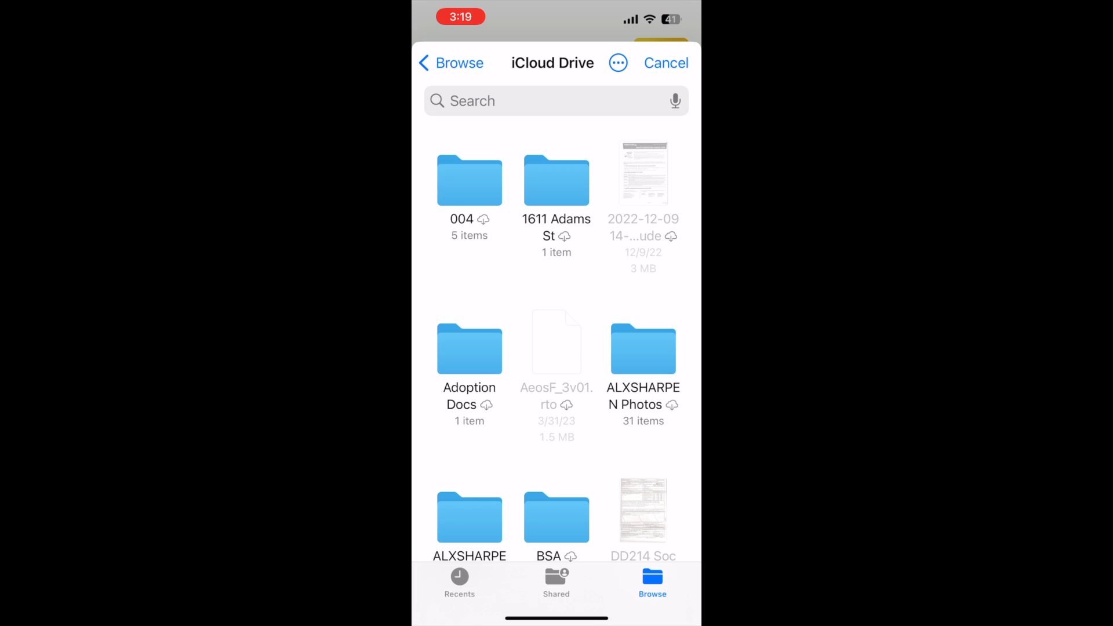
click(451, 63)
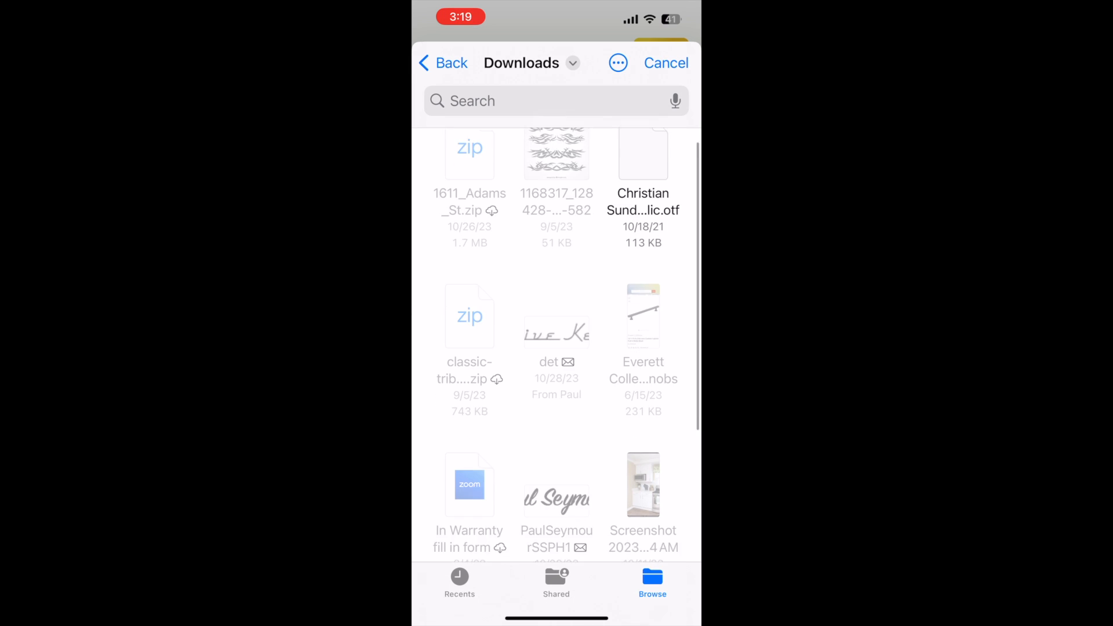
scroll(down, 3)
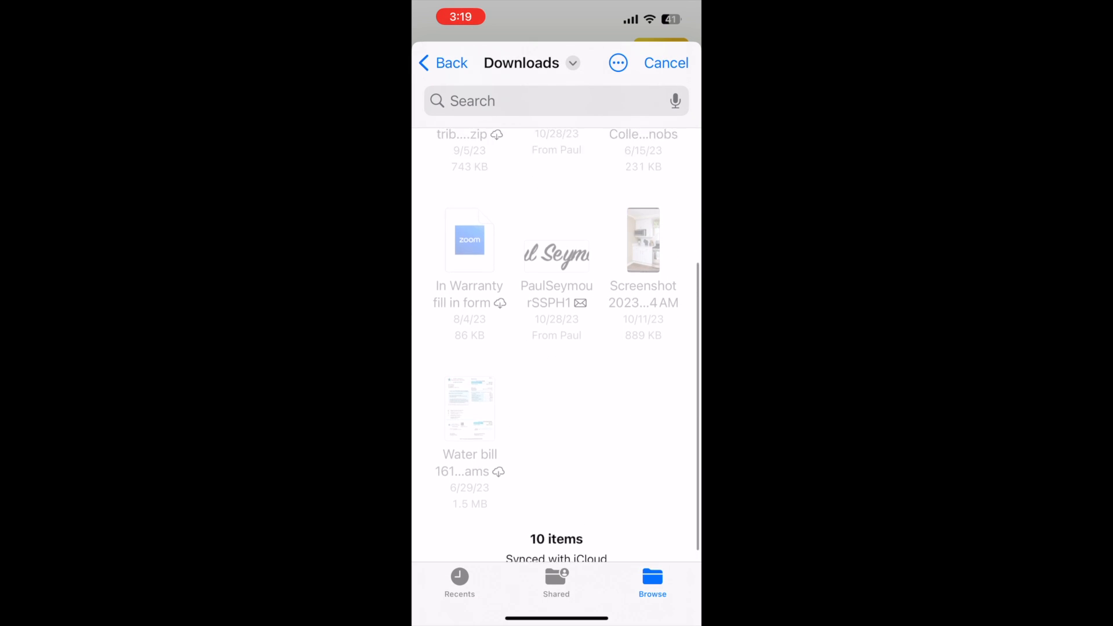
scroll(up, 3)
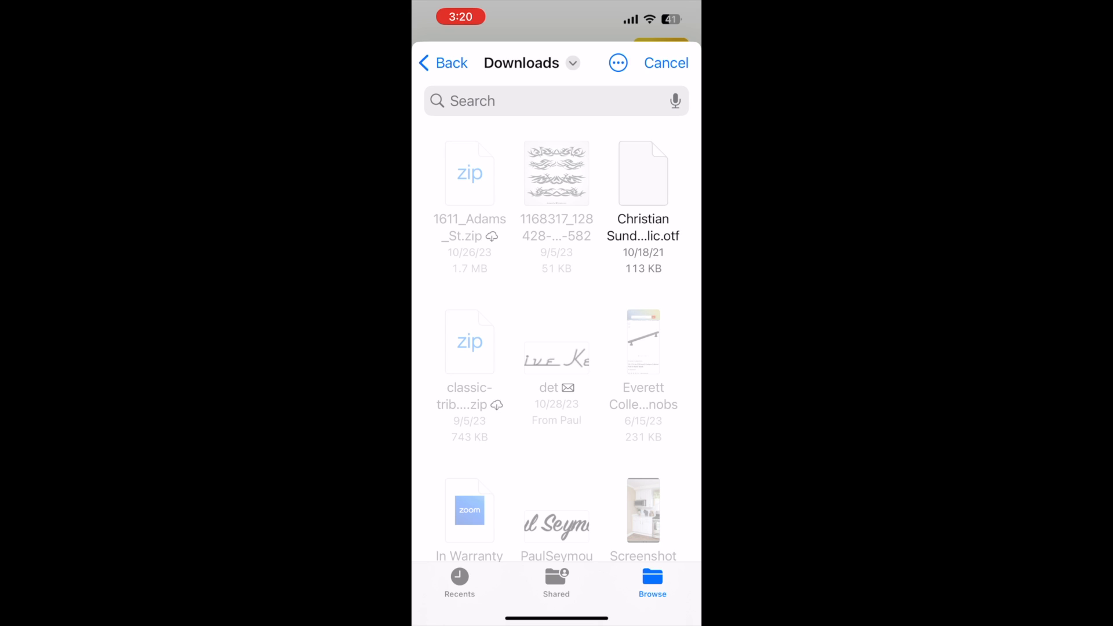
click(642, 184)
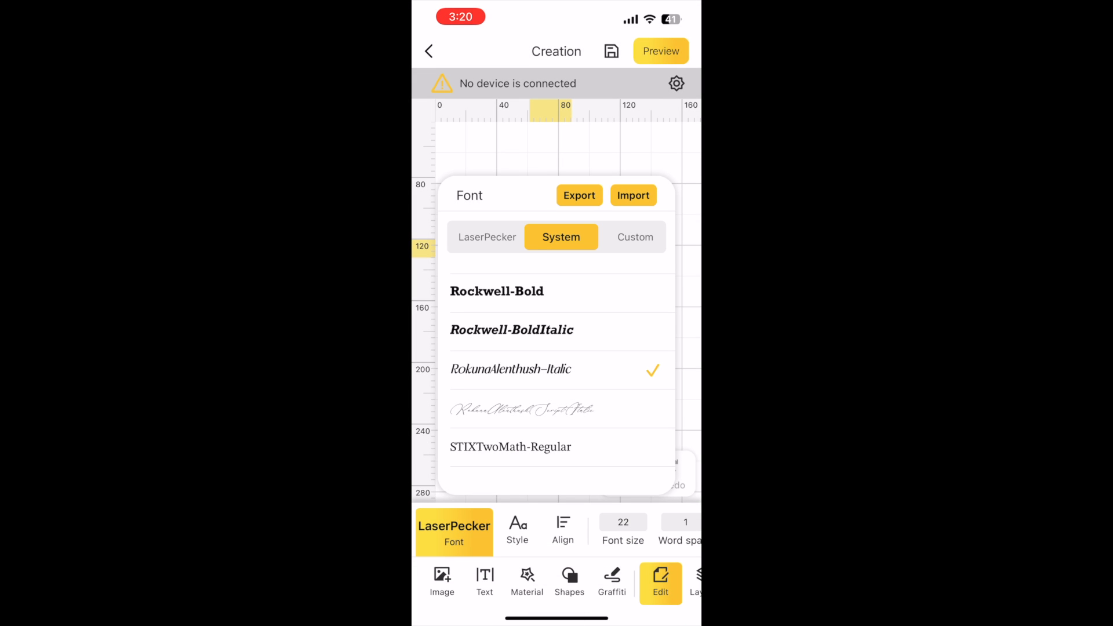
Apply ChristianSunday-Italic from the Custom fonts list to 'Paul'.
click(632, 237)
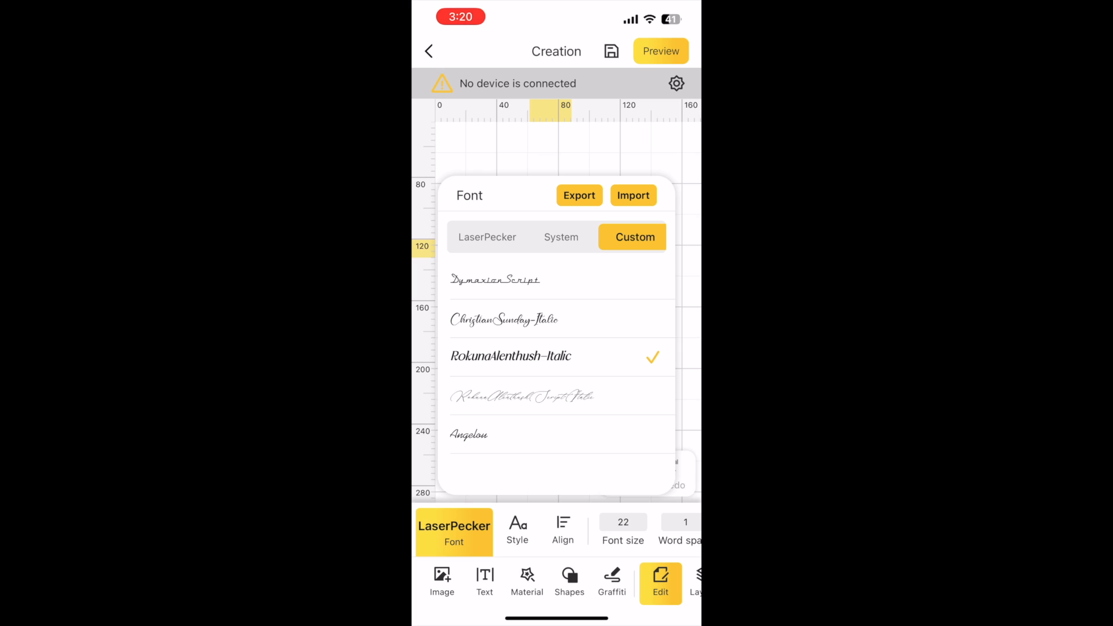
click(557, 319)
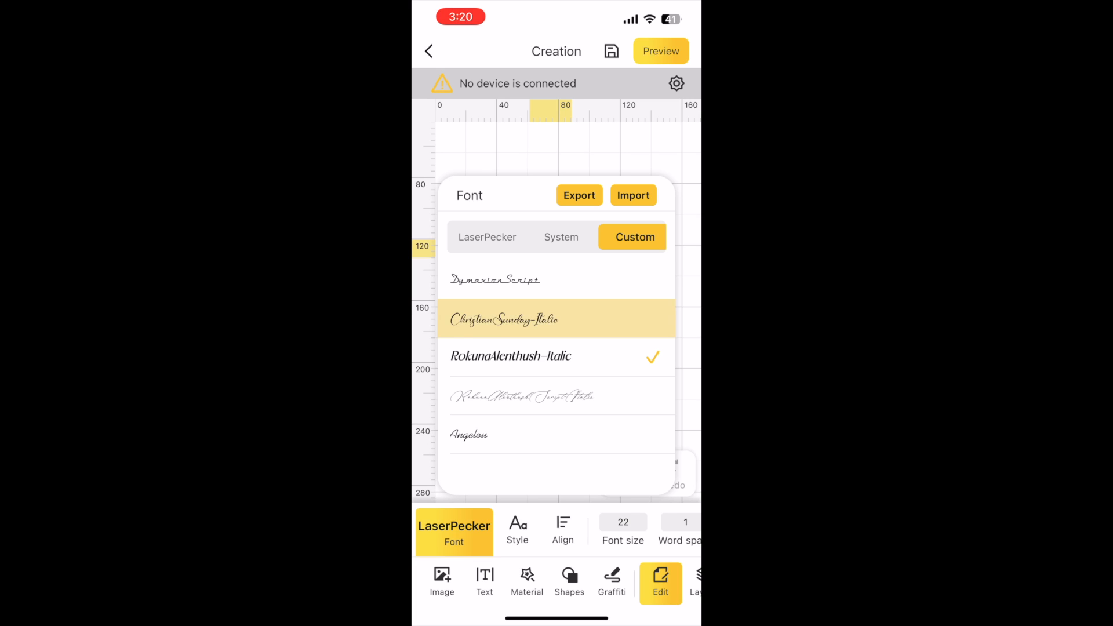
click(504, 320)
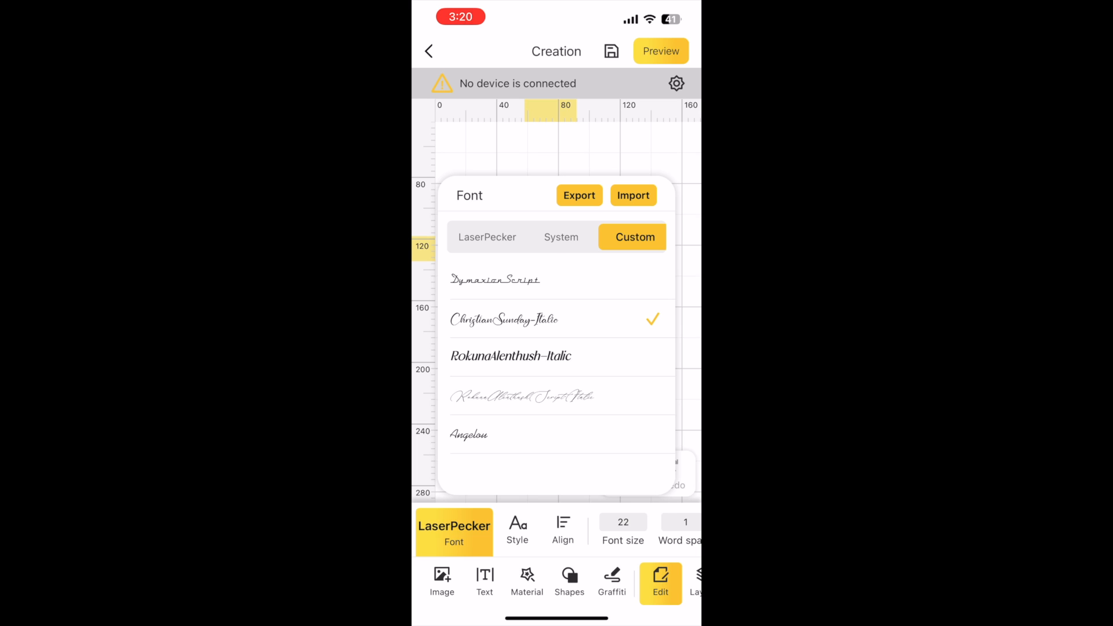